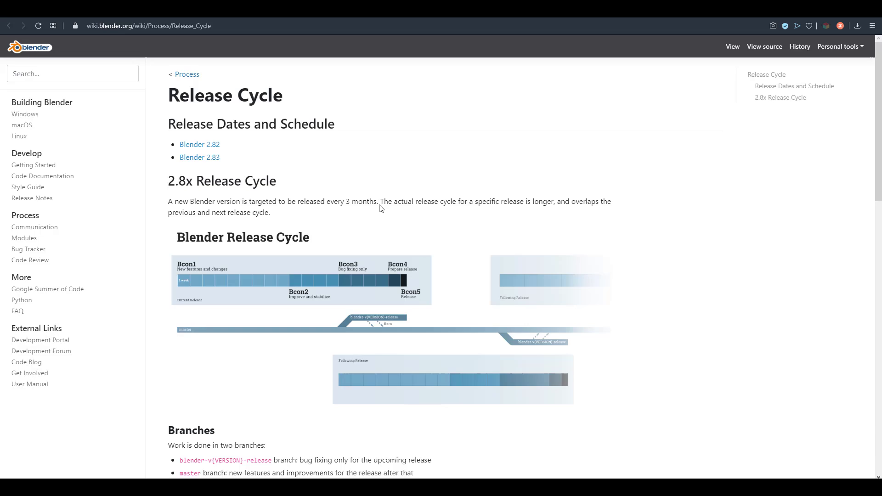
# Step: Scroll down the BF Blender (2.83) milestone page to the Bcon phase dates table
pyautogui.scroll(-3)
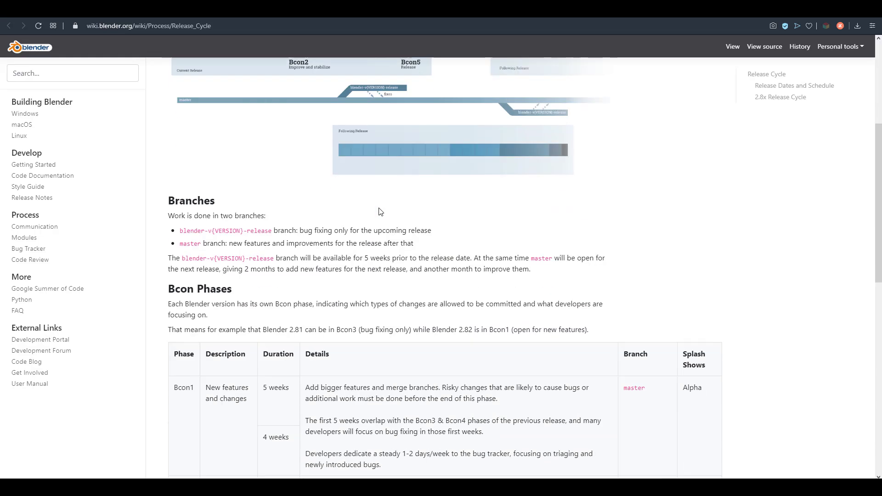
pyautogui.scroll(-3)
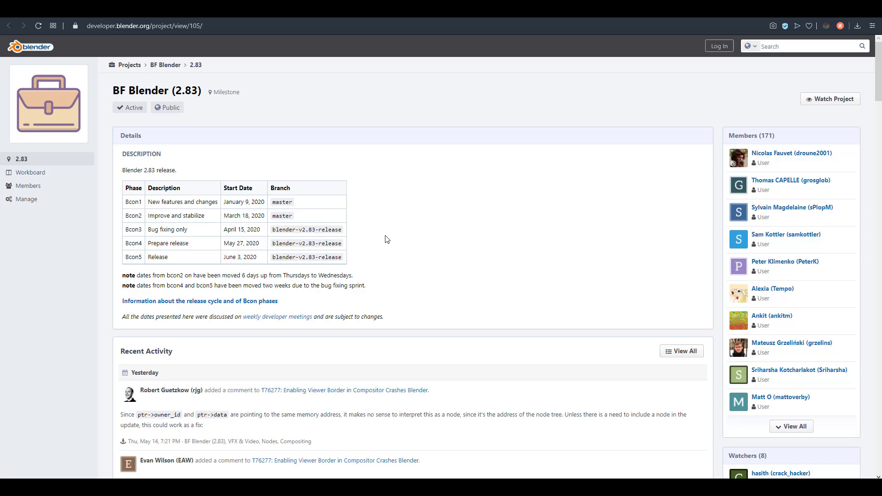
pyautogui.moveTo(176, 21)
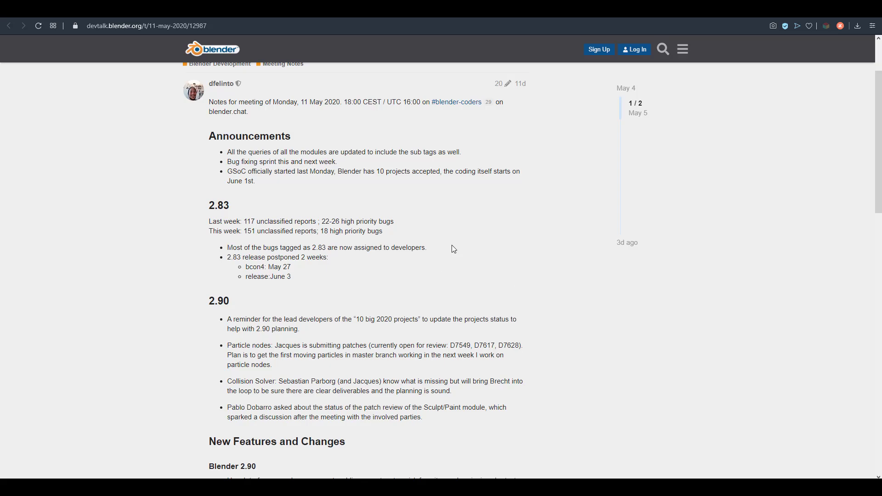
pyautogui.moveTo(220, 218)
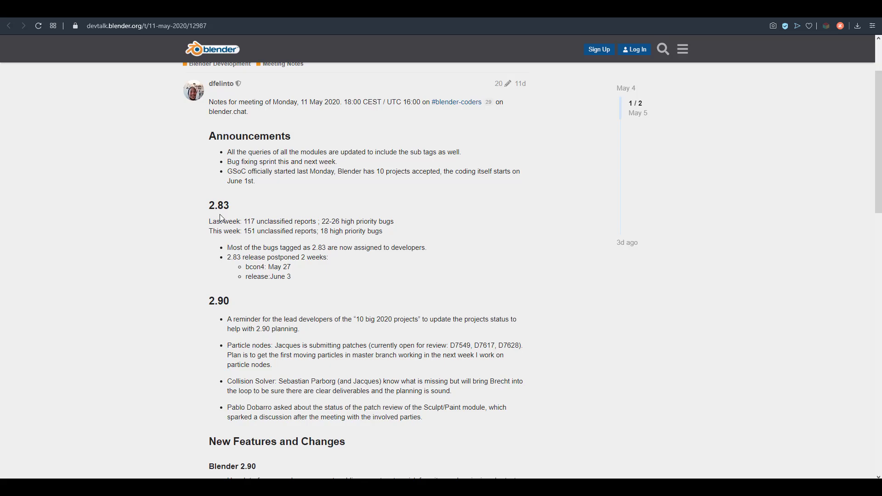
pyautogui.moveTo(308, 228)
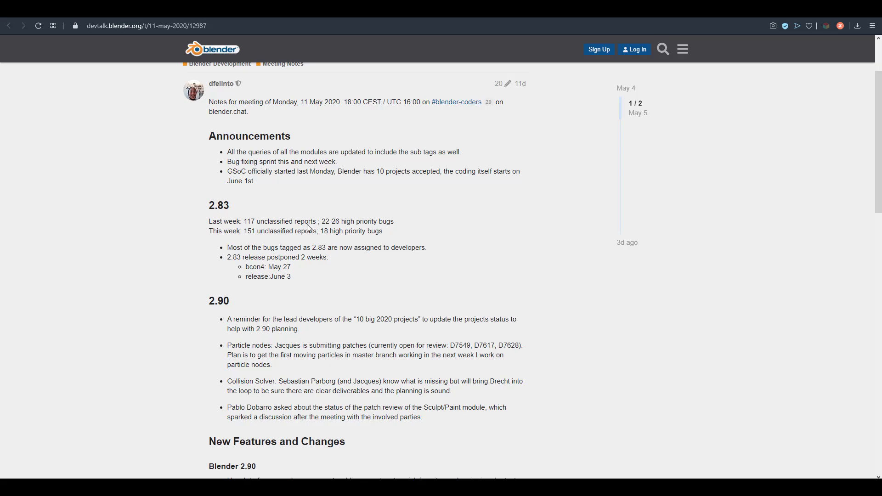
# Step: Scroll the 11 May 2020 meeting notes to the Announcements, 2.83 and 2.90 sections
pyautogui.scroll(-3)
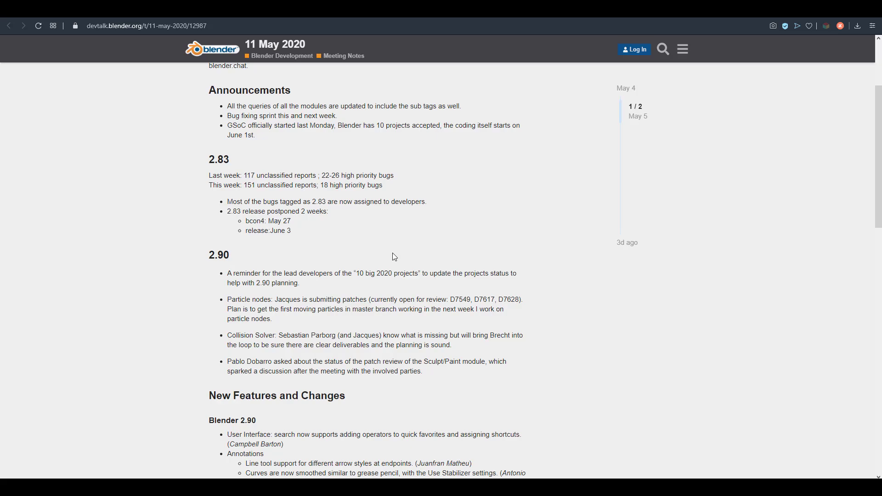
pyautogui.moveTo(277, 143)
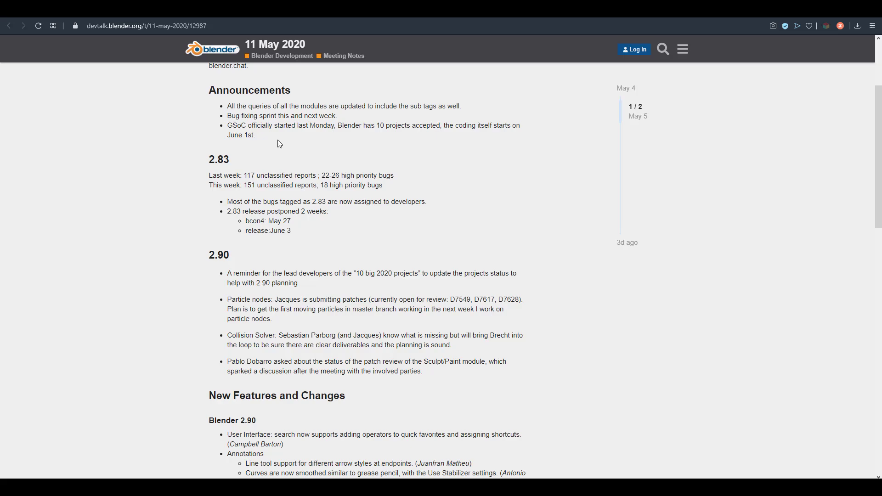
pyautogui.moveTo(282, 136)
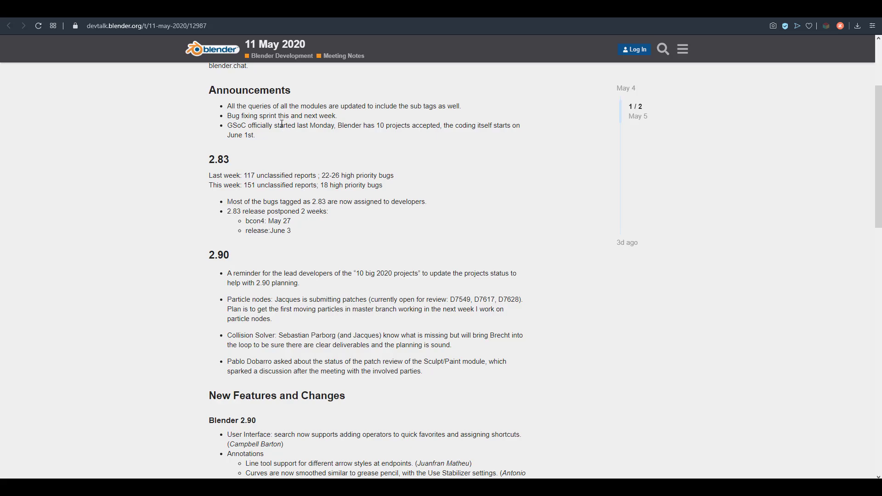
pyautogui.moveTo(260, 117)
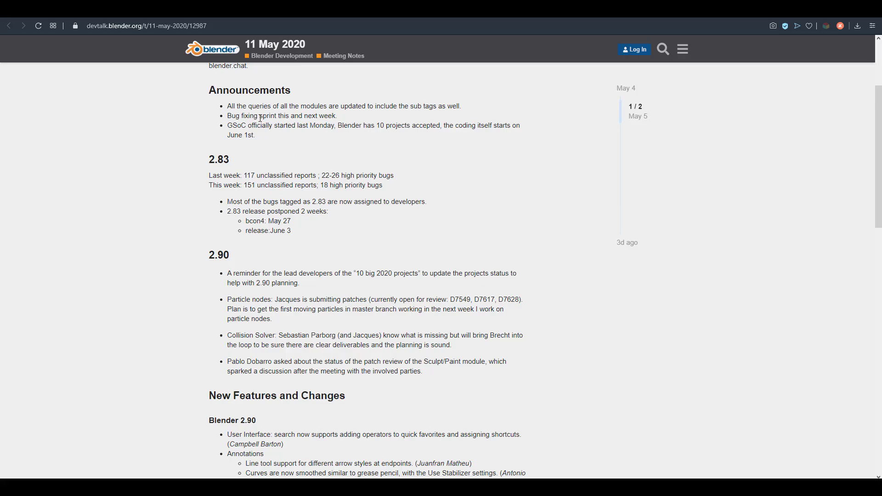
pyautogui.moveTo(300, 19)
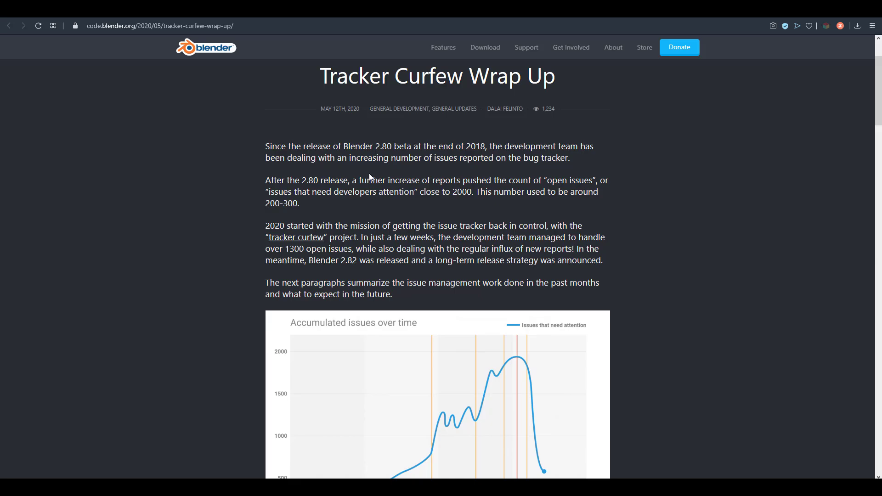
# Step: Scroll the Tracker Curfew Wrap Up post down through the issues chart to Backlog
pyautogui.scroll(-3)
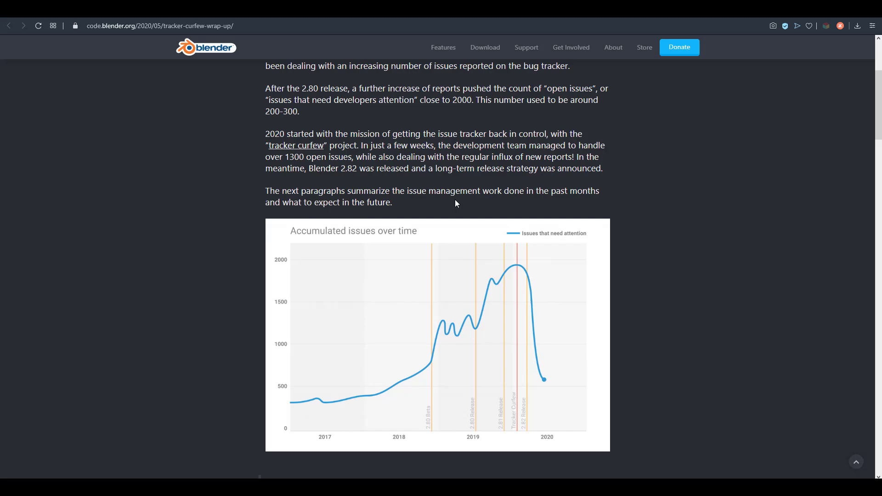
pyautogui.moveTo(701, 258)
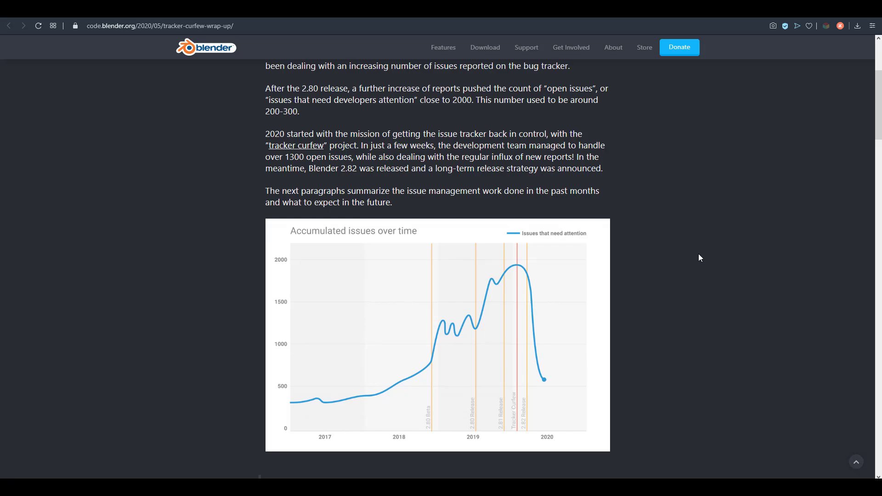
pyautogui.scroll(-3)
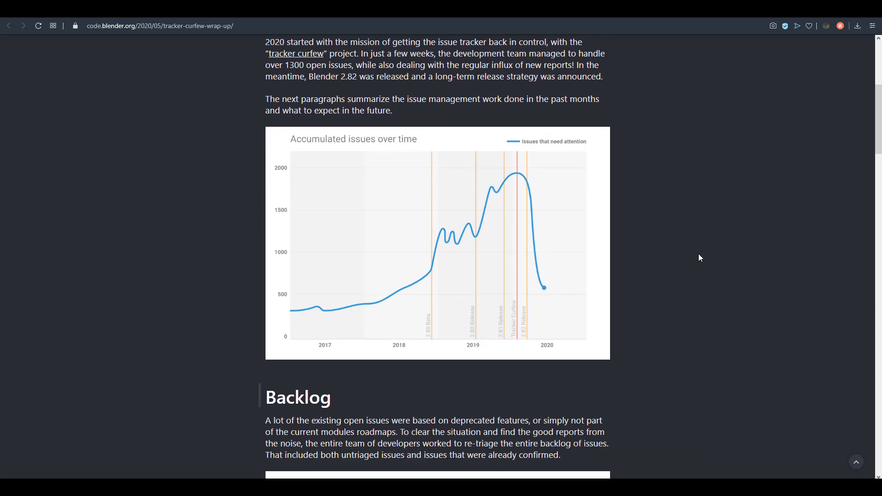
pyautogui.scroll(-3)
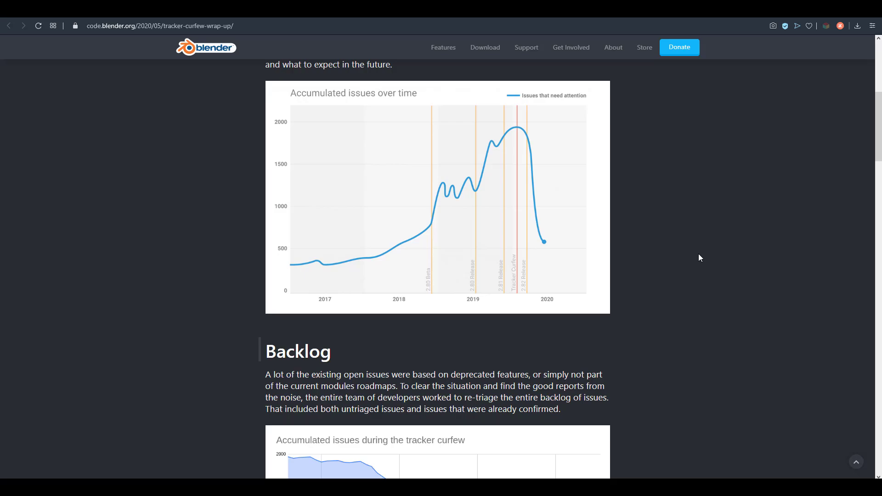
pyautogui.scroll(-3)
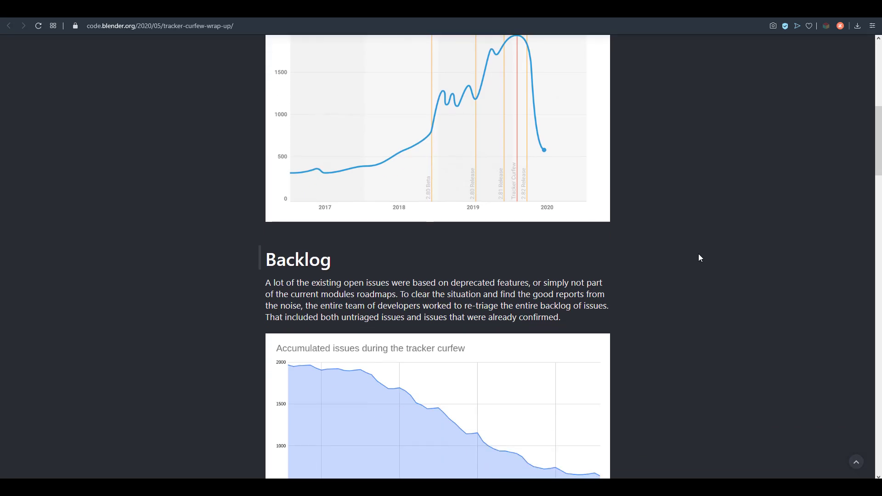
pyautogui.scroll(-3)
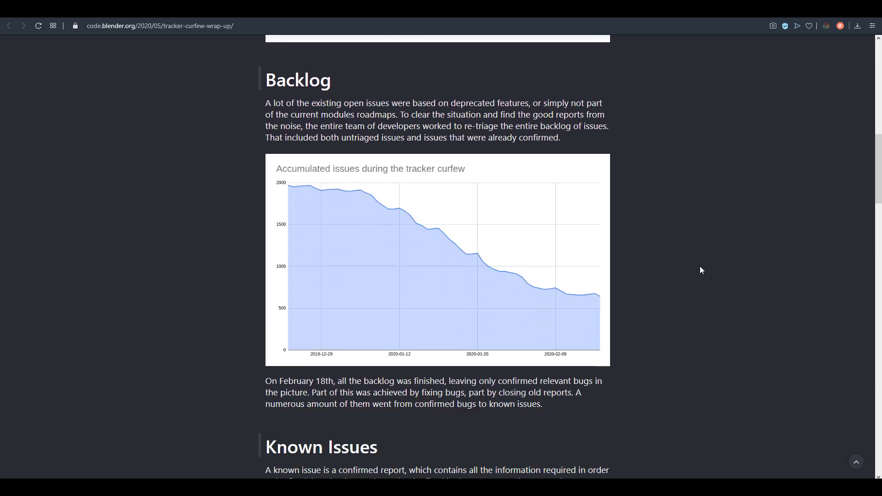
pyautogui.scroll(-3)
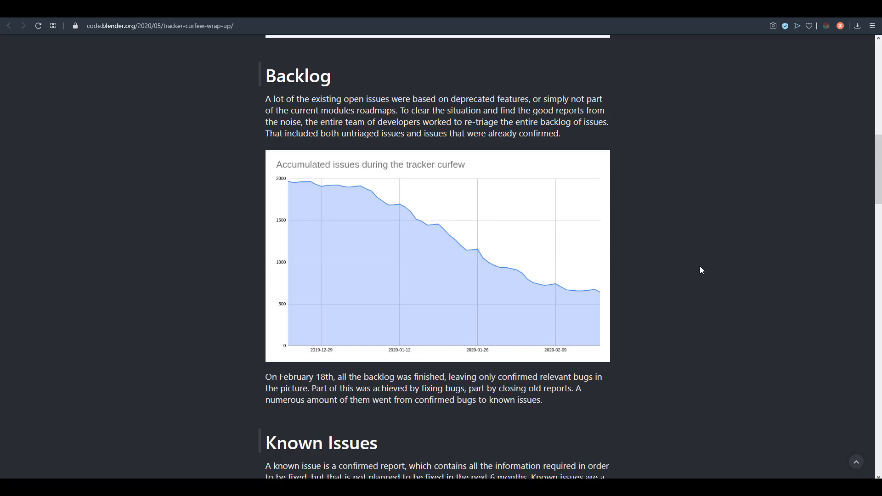
pyautogui.scroll(-3)
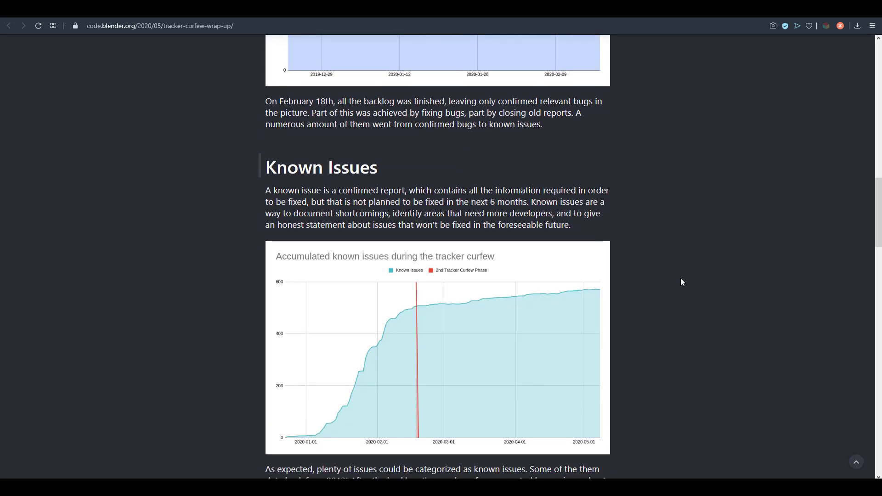
pyautogui.moveTo(695, 301)
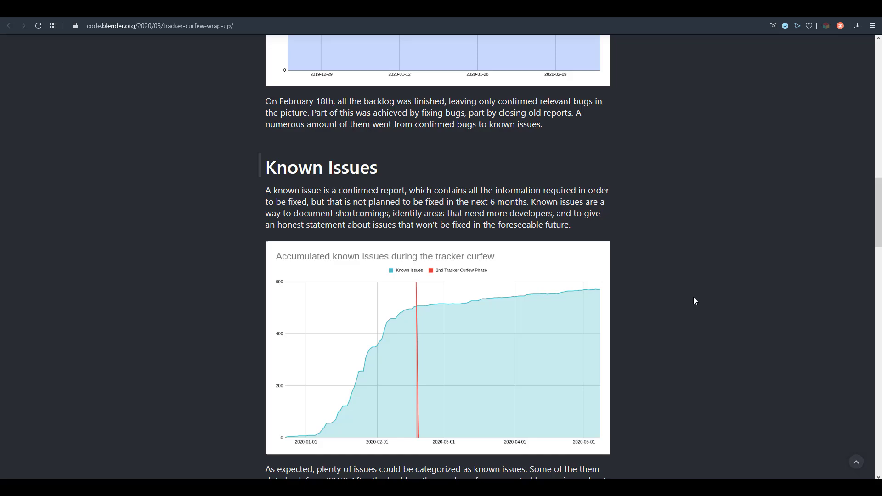
# Step: Scroll the wrap-up post down past The Trend to the All Hands on Deck section
pyautogui.scroll(-3)
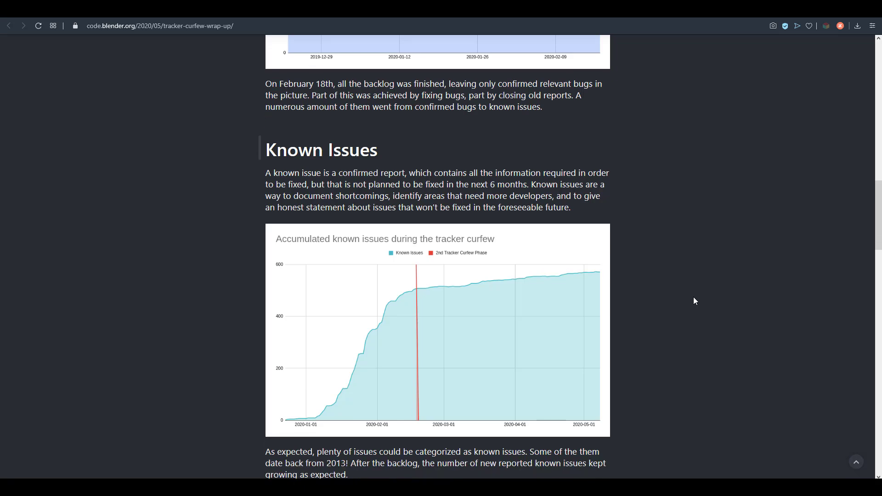
pyautogui.scroll(-3)
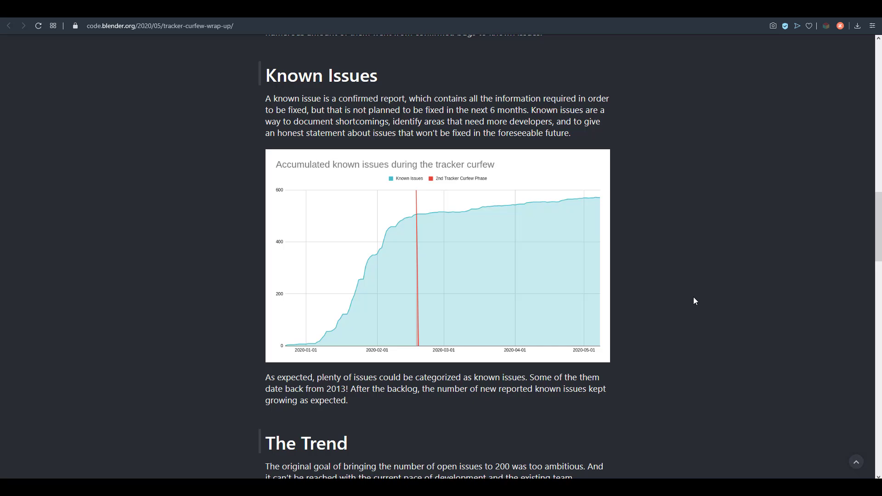
pyautogui.scroll(-3)
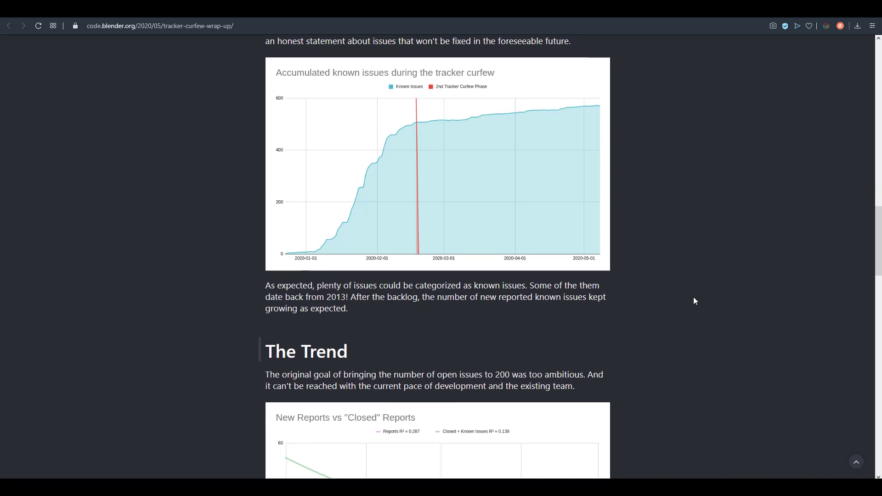
pyautogui.scroll(-3)
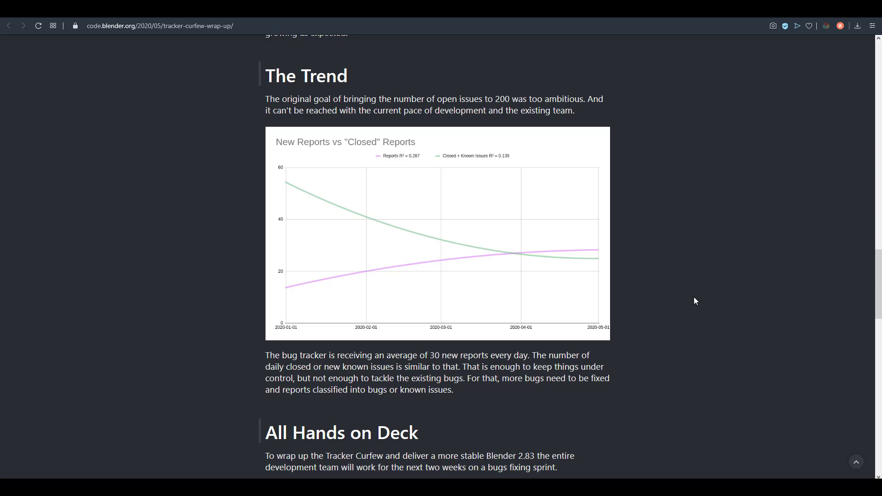
pyautogui.scroll(-3)
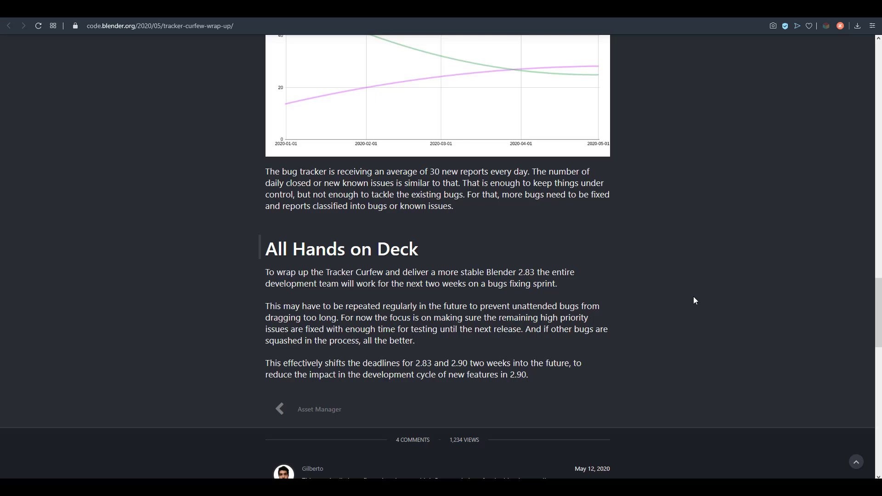
pyautogui.moveTo(697, 386)
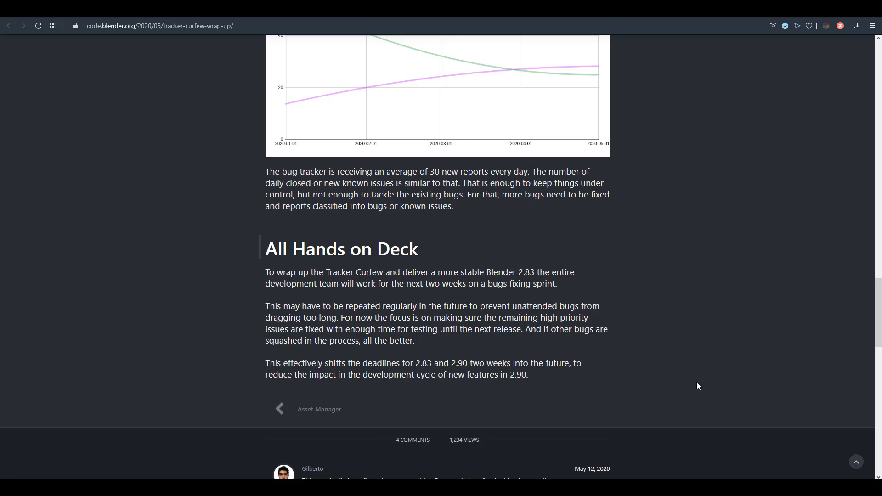
pyautogui.moveTo(370, 323)
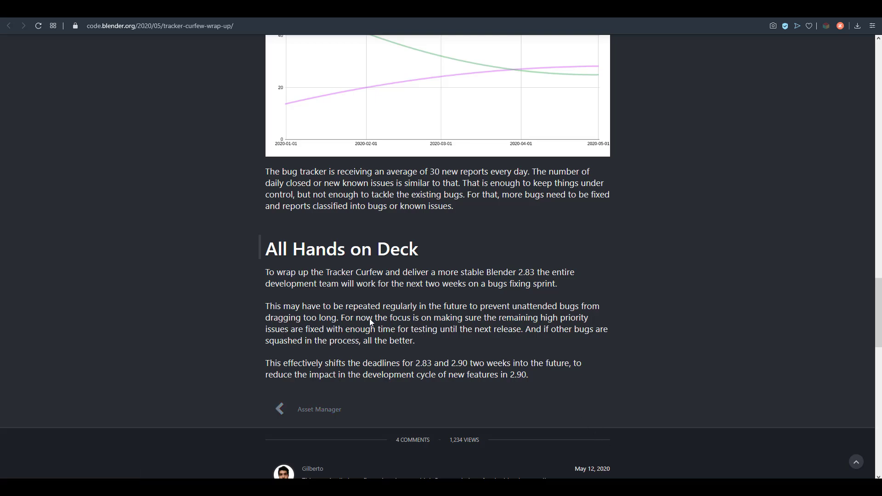
pyautogui.moveTo(240, 245)
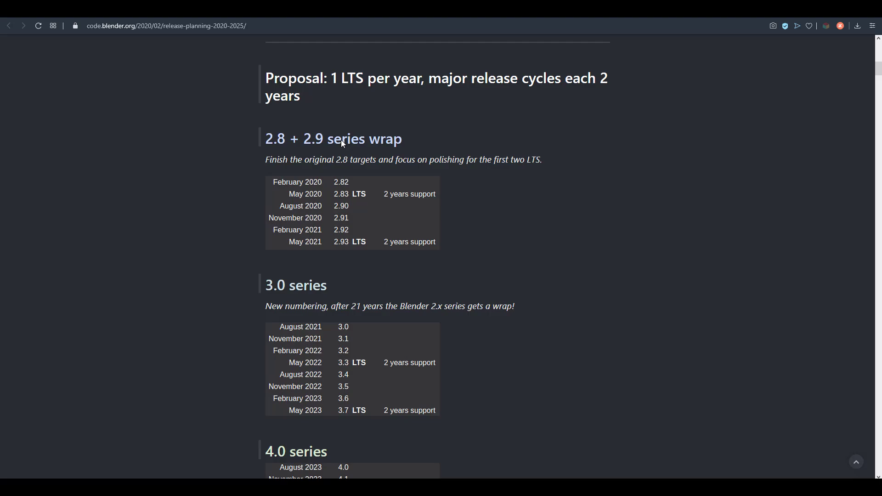
pyautogui.moveTo(471, 222)
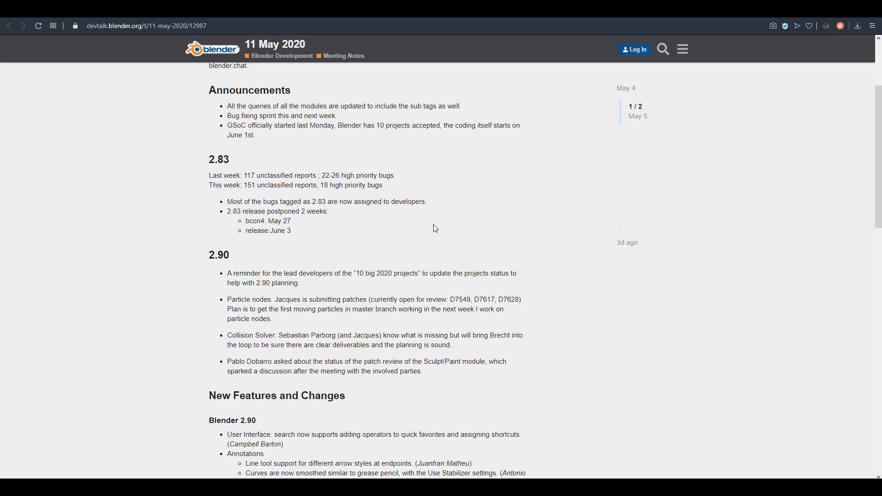
# Step: Scroll the 11 May 2020 notes down to the 2.83 and 2.90 sections
pyautogui.scroll(-3)
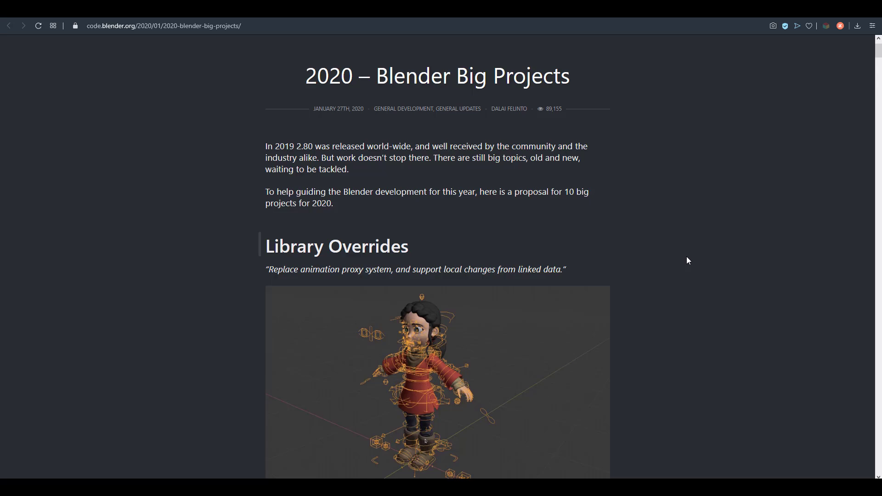
# Step: Scroll the 2020 Blender Big Projects post from Library Overrides through the project sections
pyautogui.scroll(-3)
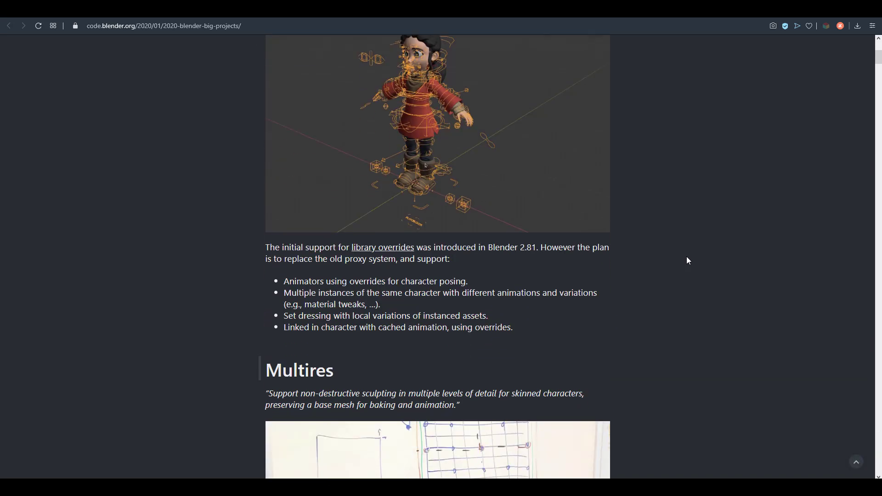
pyautogui.scroll(-3)
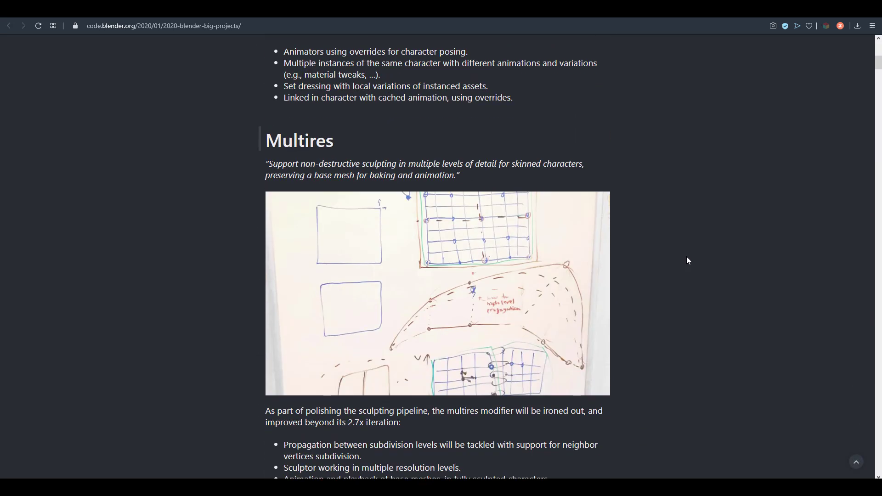
pyautogui.scroll(-3)
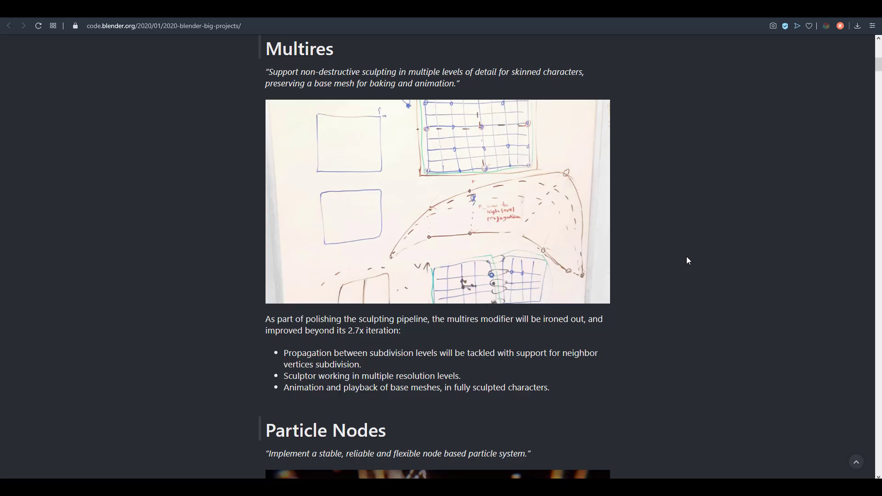
pyautogui.scroll(-3)
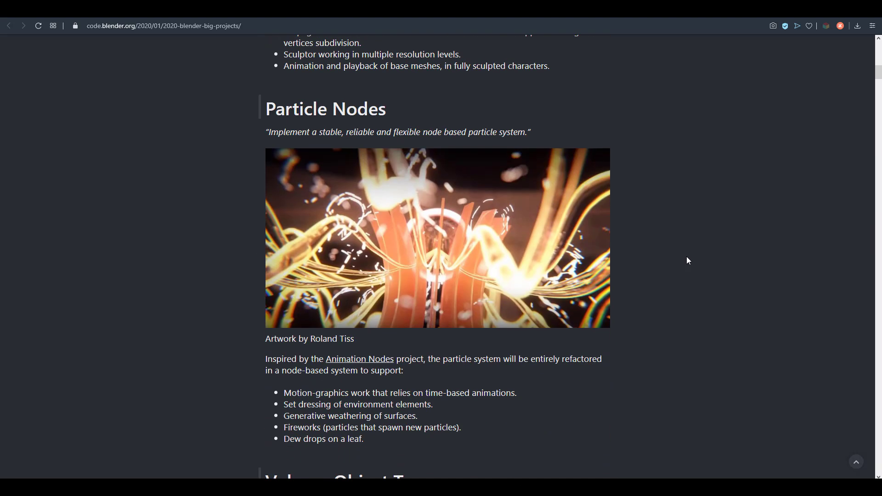
pyautogui.scroll(-3)
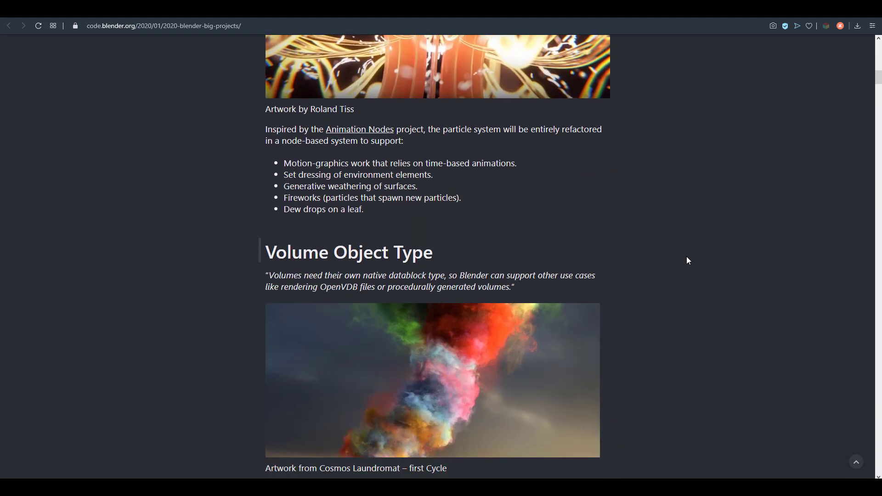
pyautogui.scroll(-3)
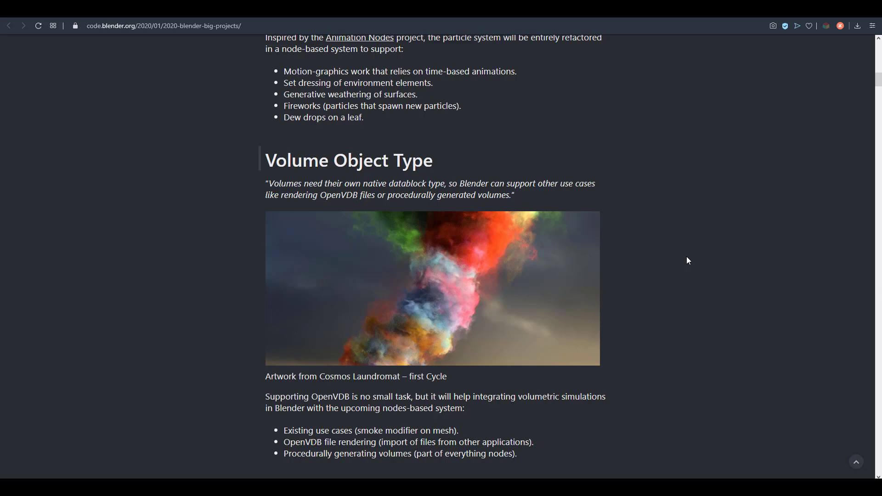
pyautogui.scroll(-3)
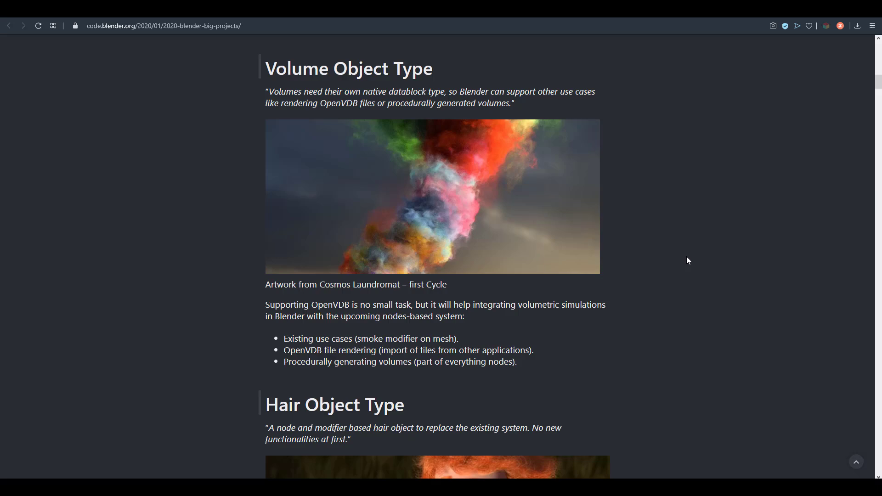
pyautogui.scroll(-3)
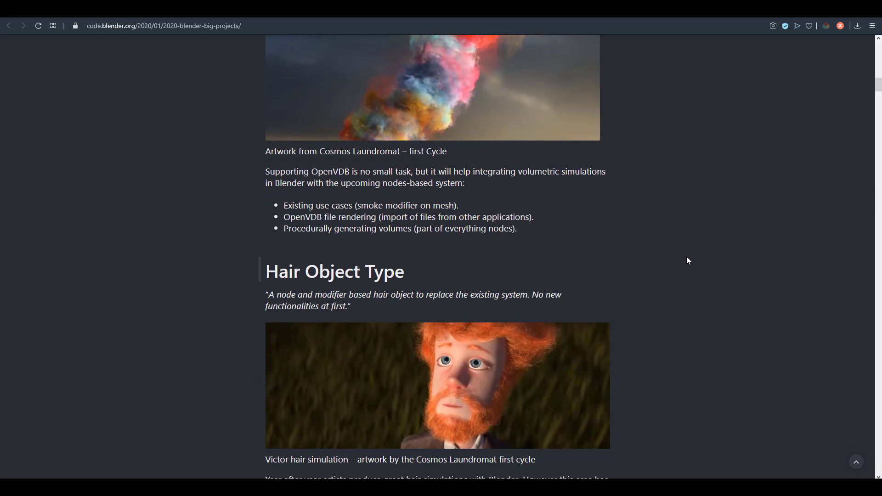
# Step: Continue down the big projects post to the closing 'other projects' list
pyautogui.scroll(-3)
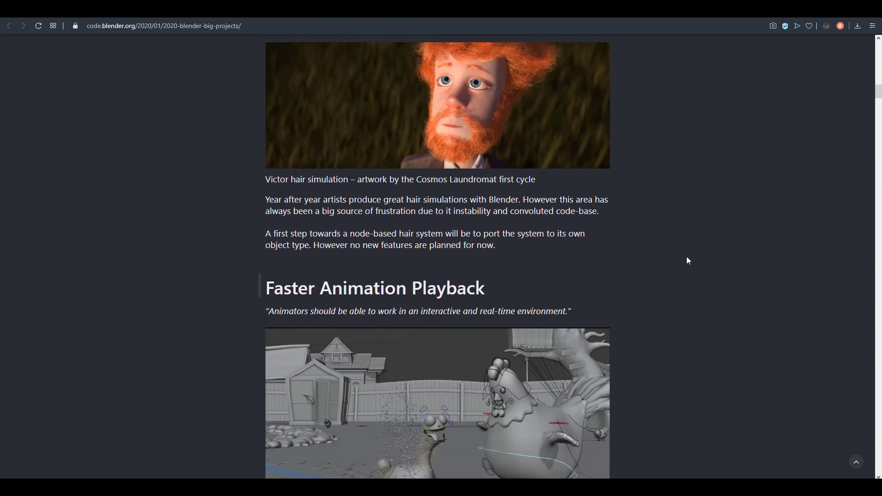
pyautogui.scroll(-3)
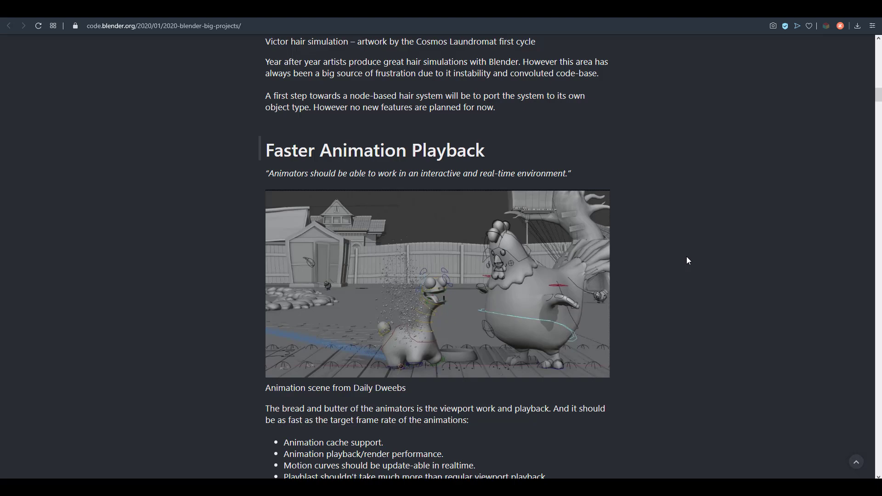
pyautogui.scroll(-3)
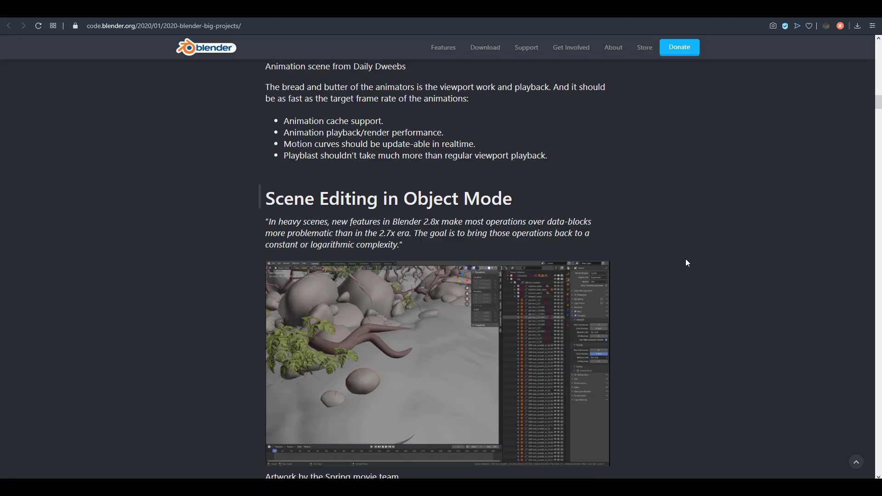
pyautogui.scroll(-3)
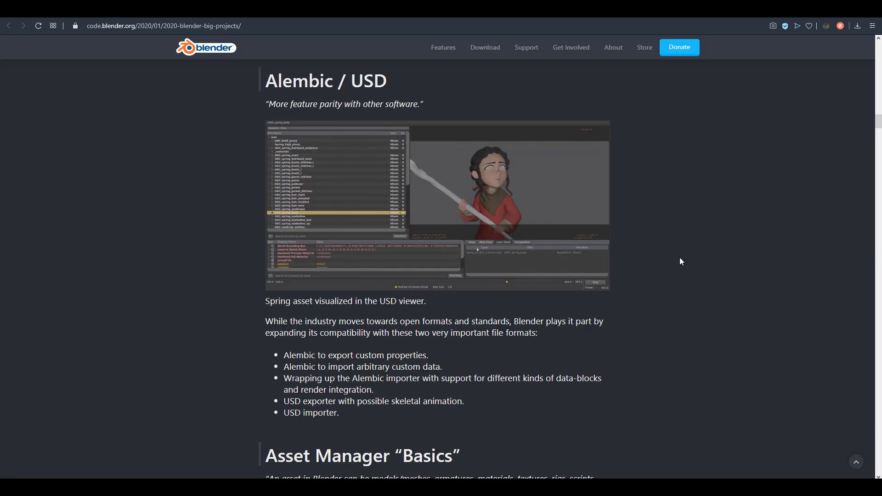
pyautogui.scroll(-3)
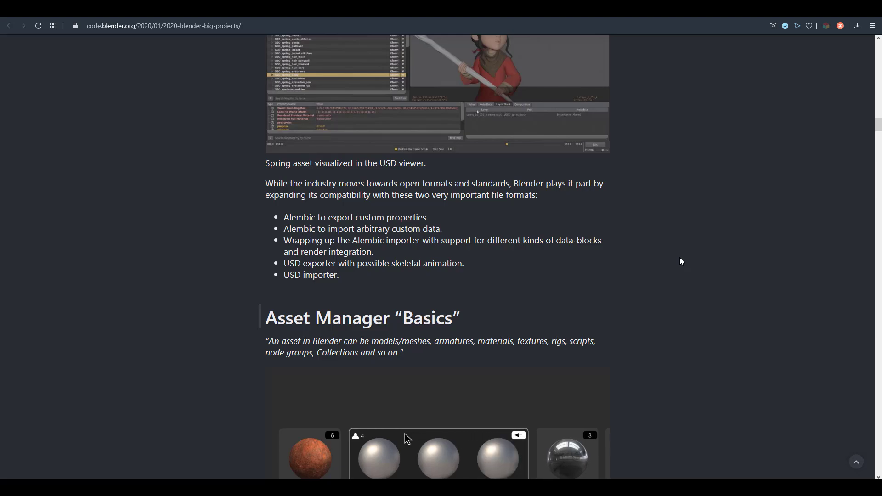
pyautogui.scroll(-3)
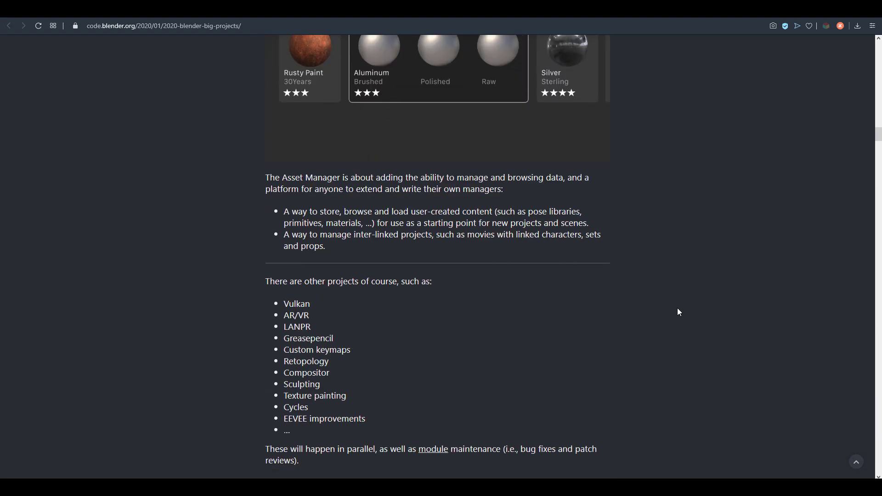
pyautogui.scroll(-3)
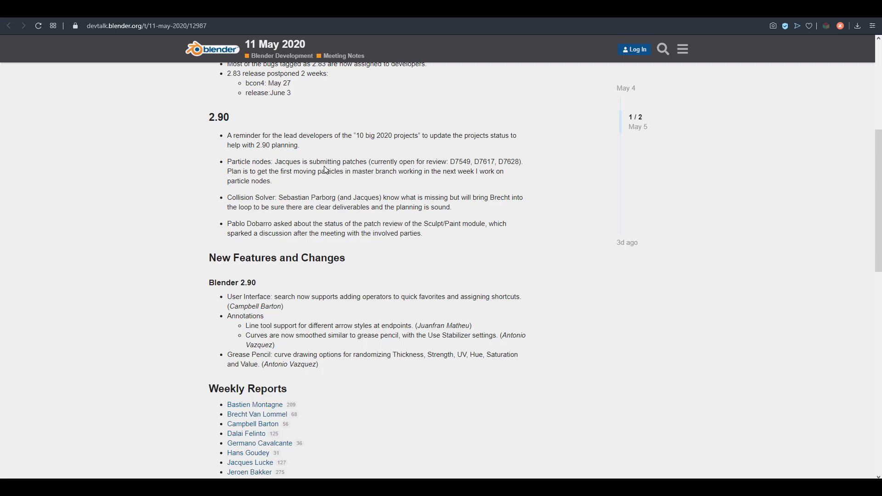
pyautogui.moveTo(312, 286)
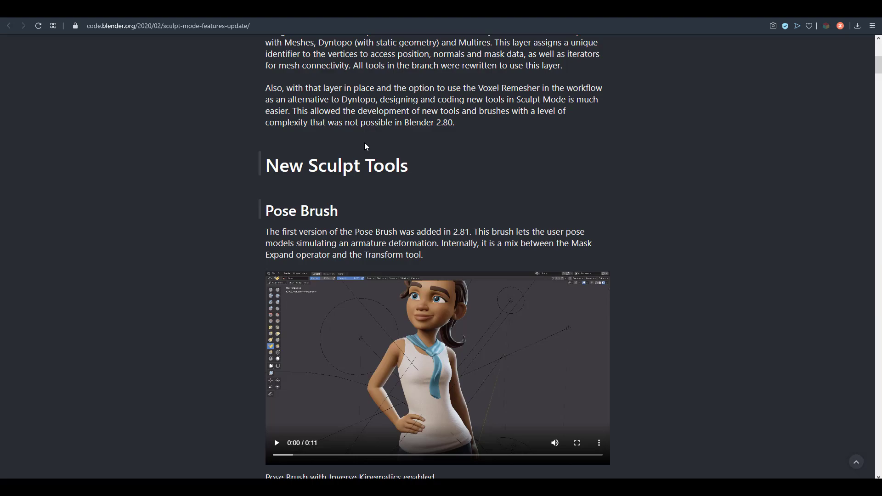
# Step: Scroll the sculpt update post past Clay Thumb and Redesigned Clay Brushes to Dynamic Mesh Preview
pyautogui.scroll(-3)
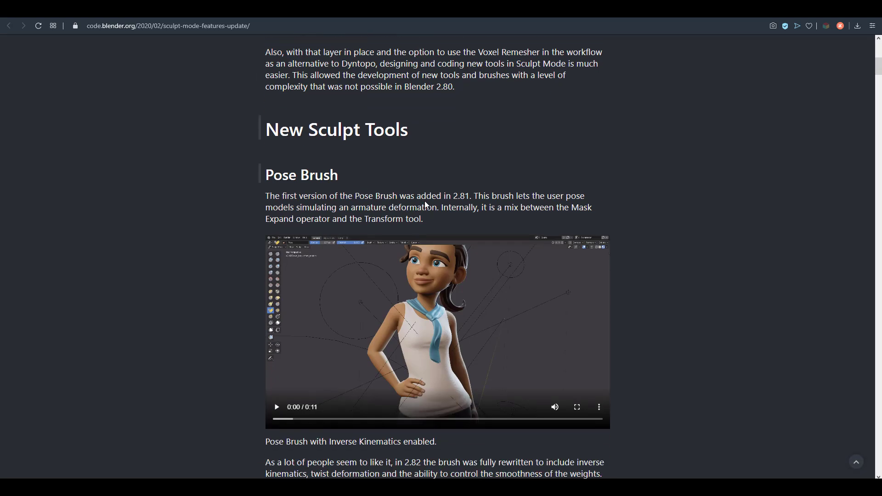
pyautogui.scroll(-3)
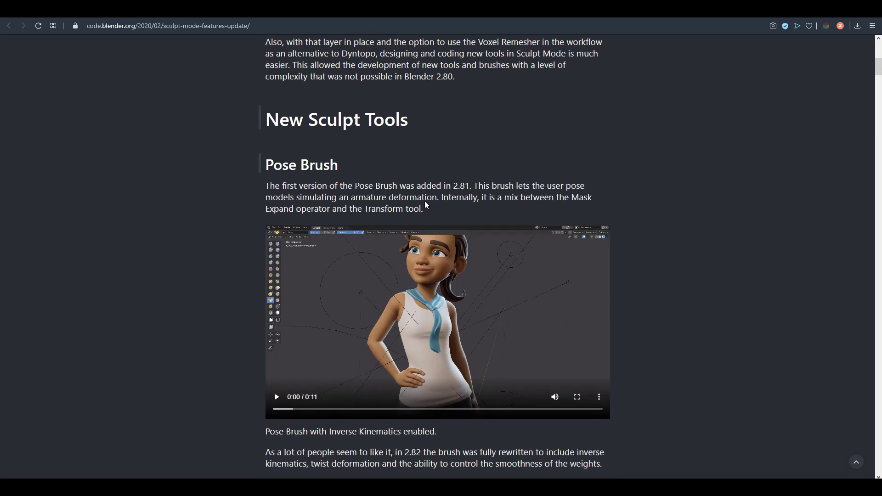
pyautogui.scroll(-3)
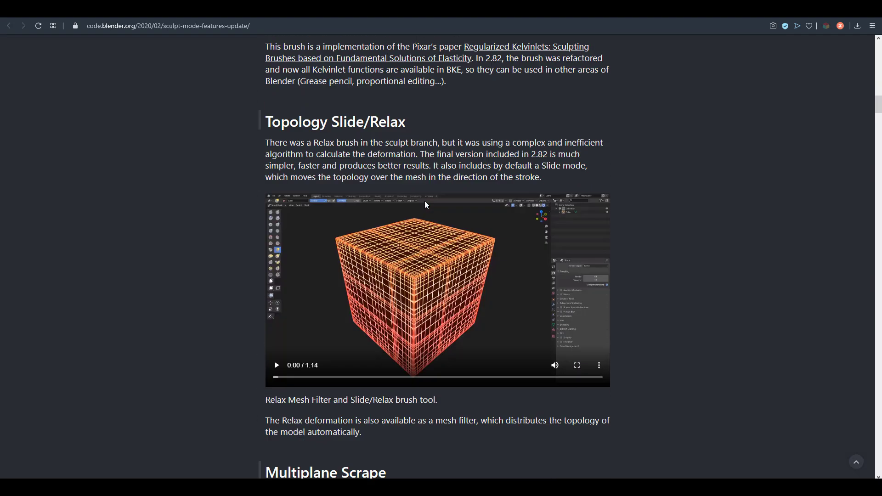
pyautogui.scroll(-3)
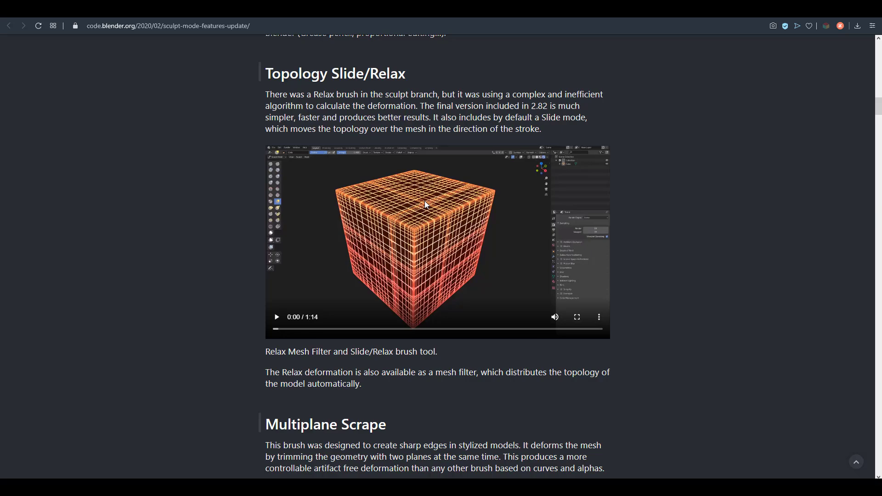
pyautogui.scroll(-3)
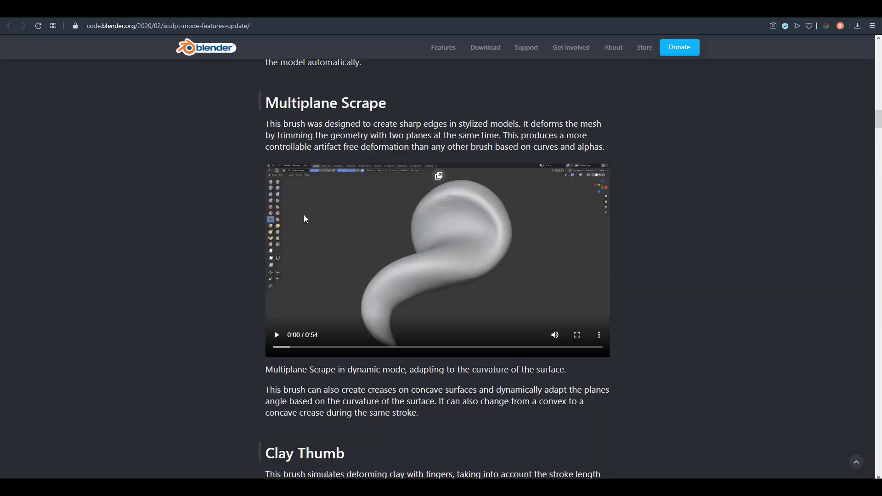
pyautogui.scroll(-3)
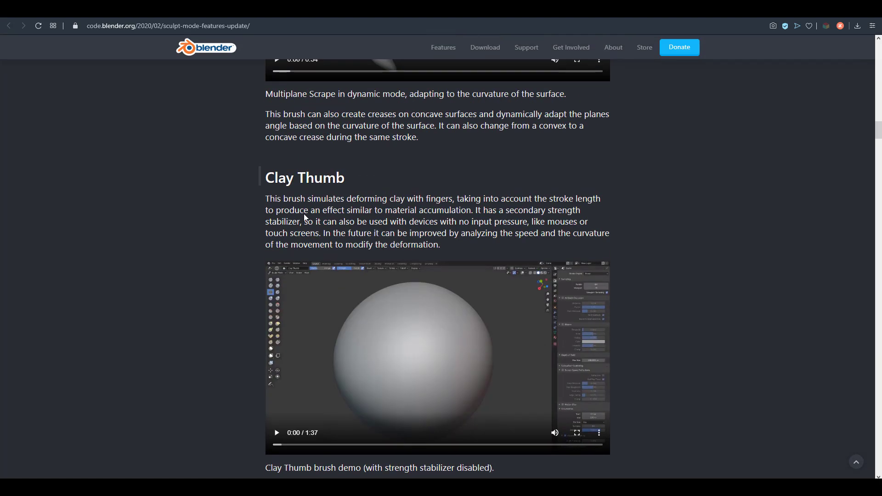
pyautogui.scroll(-3)
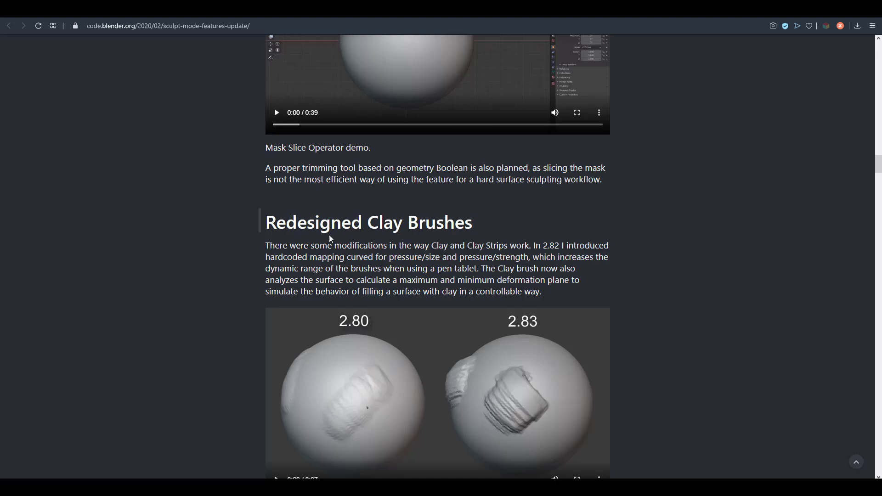
pyautogui.scroll(-3)
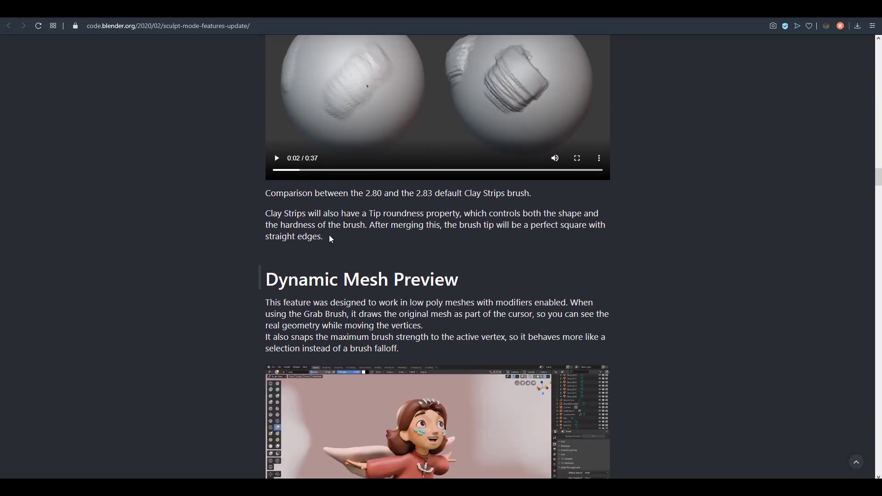
pyautogui.scroll(-3)
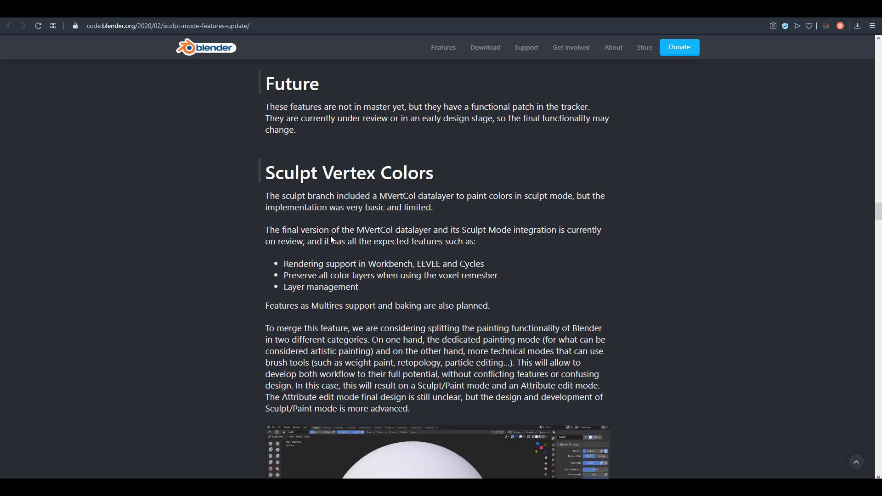
# Step: Scroll through Future, Snapshots, Texture Mesh Filter and Cloth Brush to The Sculpt Mode Project
pyautogui.scroll(-3)
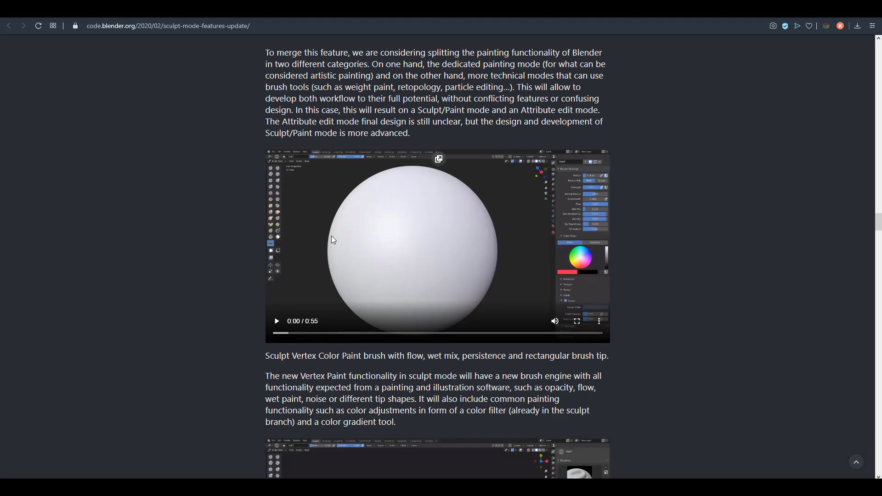
pyautogui.scroll(-3)
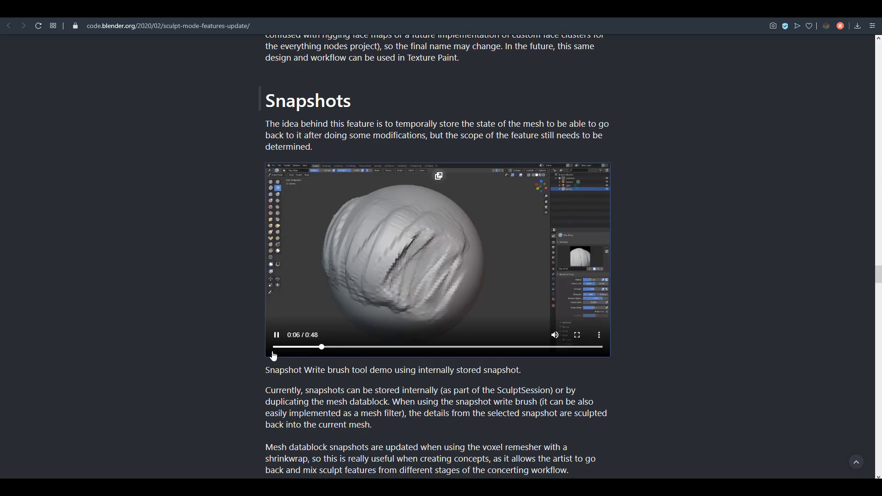
pyautogui.scroll(-3)
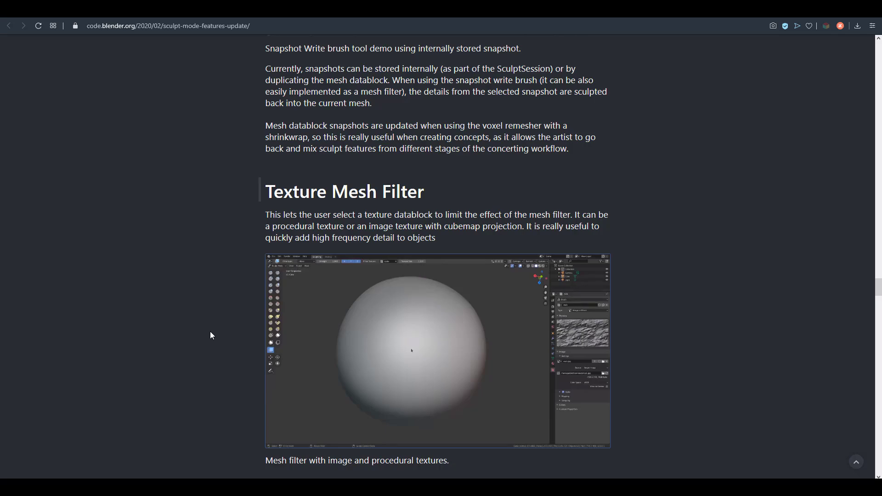
pyautogui.scroll(-3)
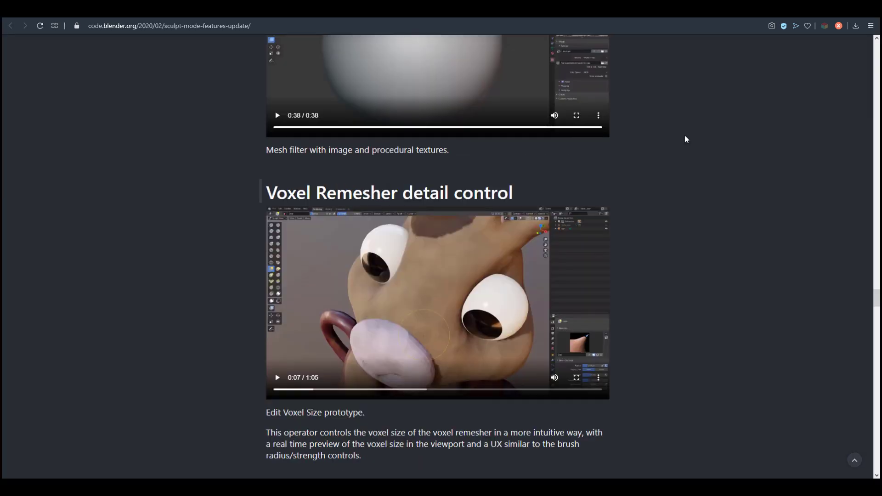
pyautogui.scroll(-3)
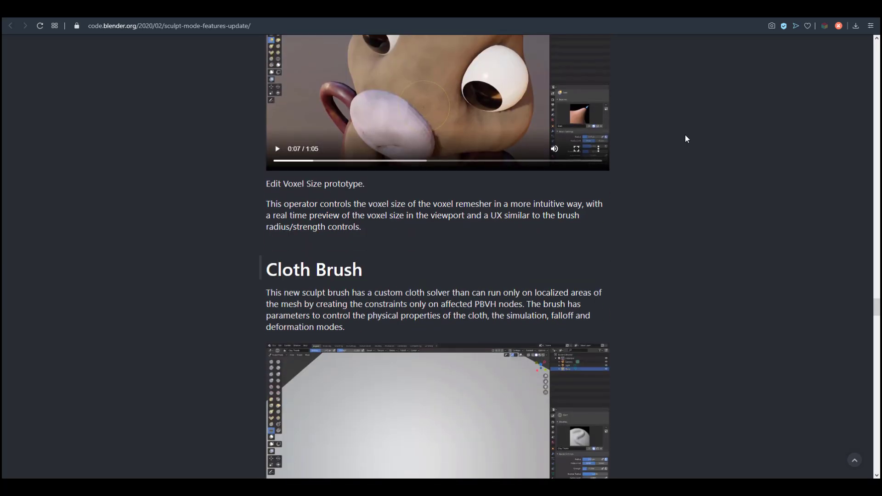
pyautogui.scroll(-3)
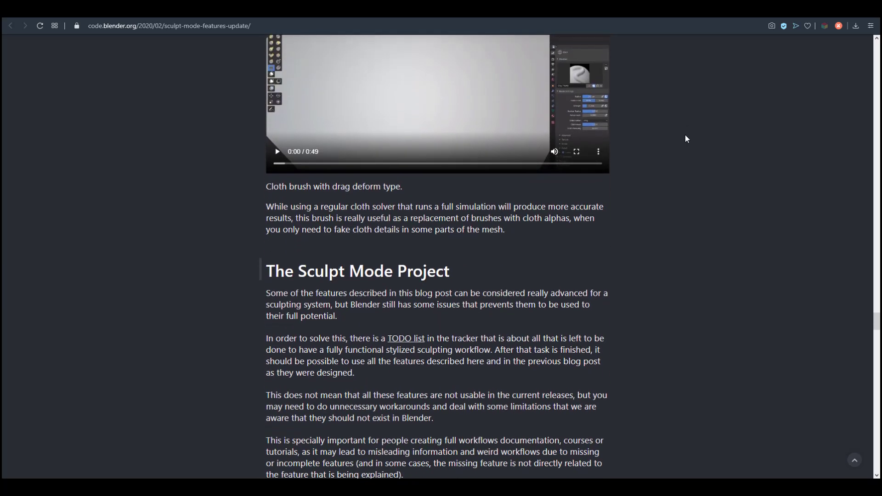
pyautogui.scroll(-3)
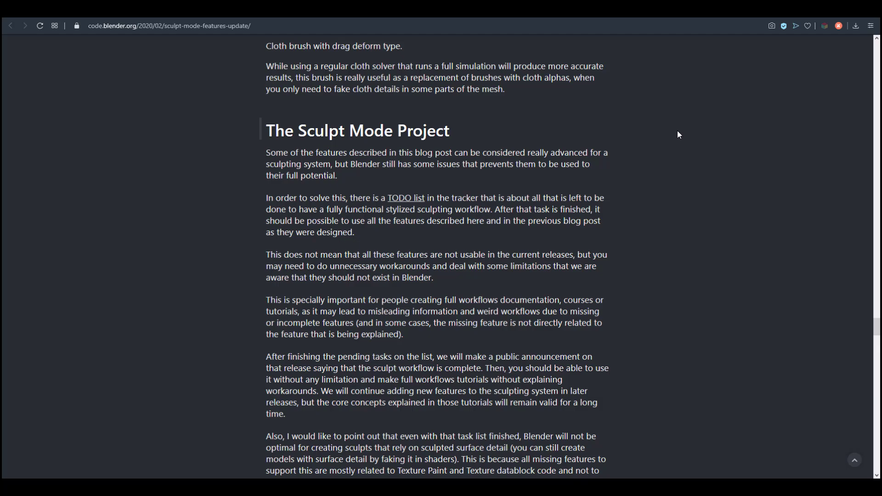
pyautogui.moveTo(410, 203)
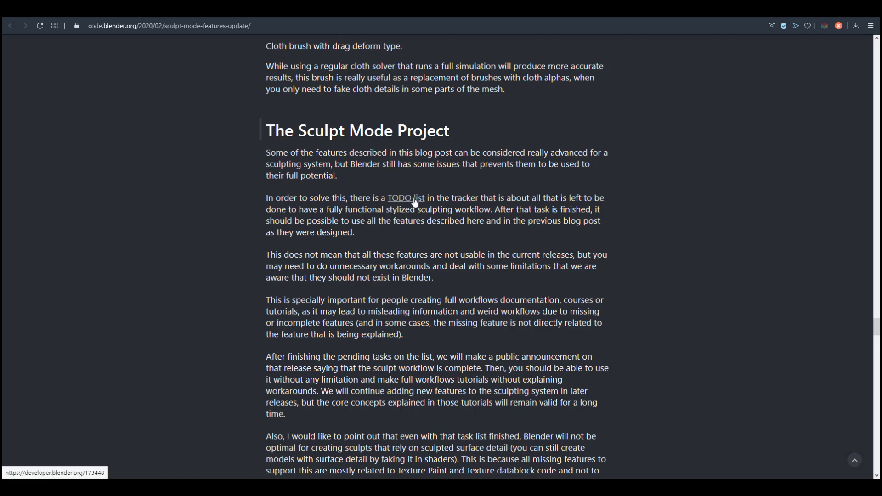
# Step: Scroll the sculpt post back past Sculpt Vertex Colors to Mask Slice and Redesigned Clay Brushes
pyautogui.scroll(3)
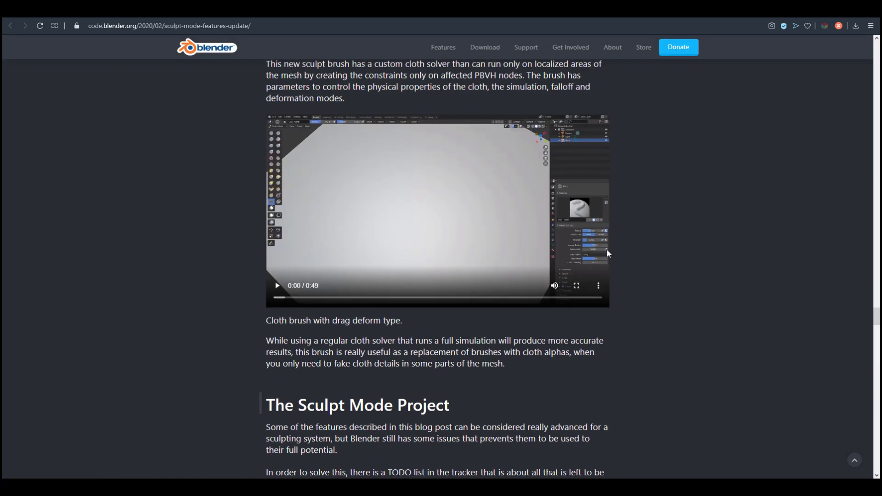
pyautogui.scroll(-3)
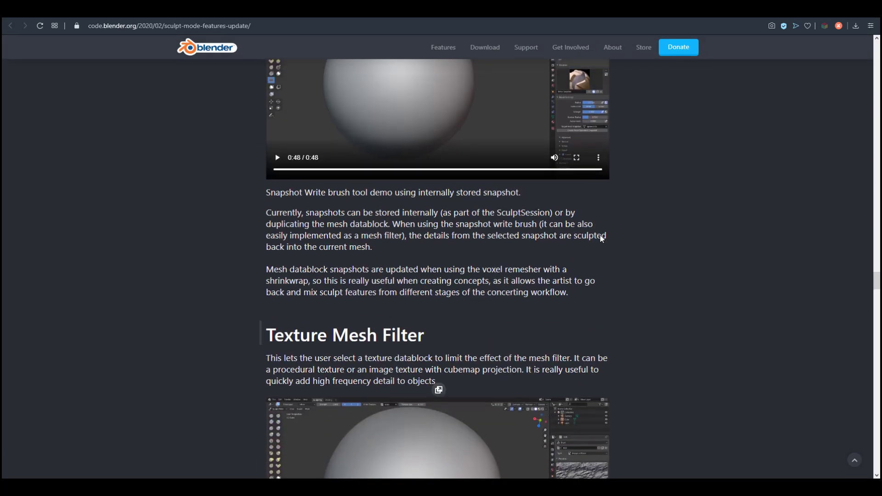
pyautogui.scroll(-3)
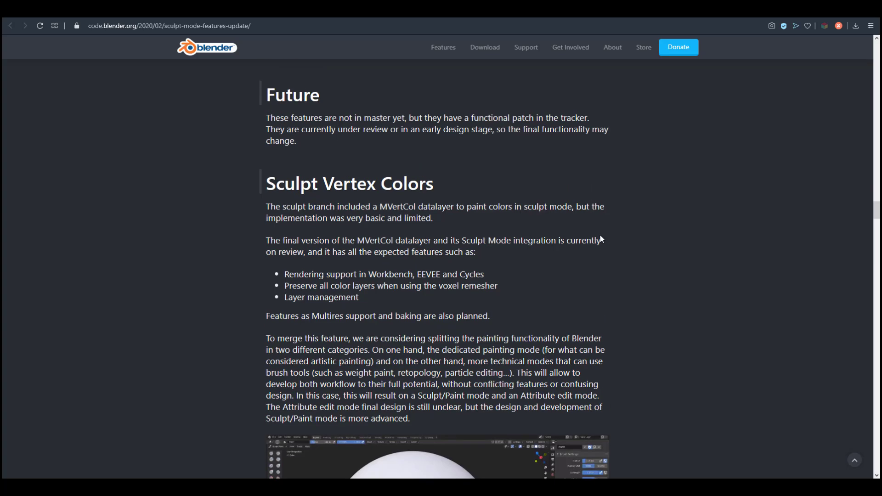
pyautogui.scroll(-3)
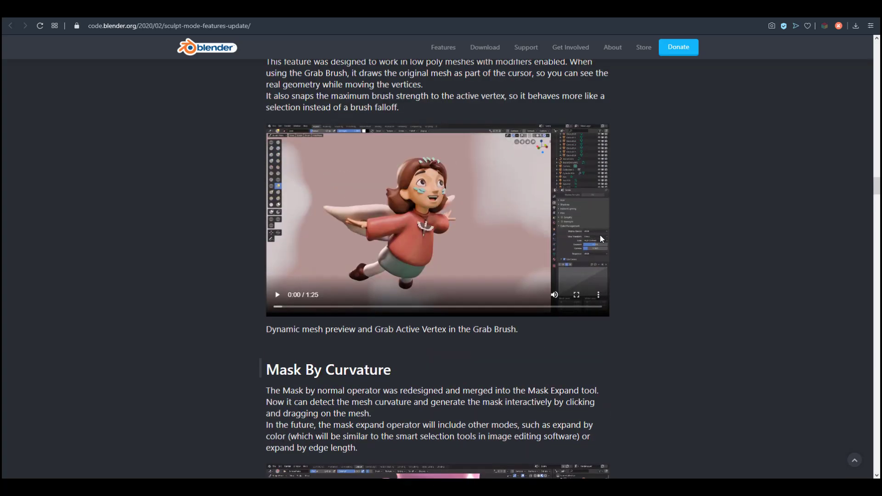
pyautogui.scroll(-3)
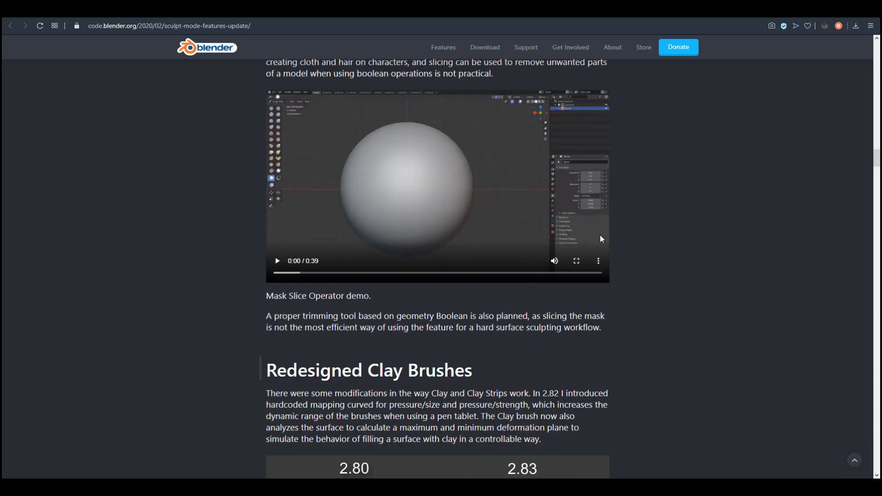
pyautogui.scroll(-3)
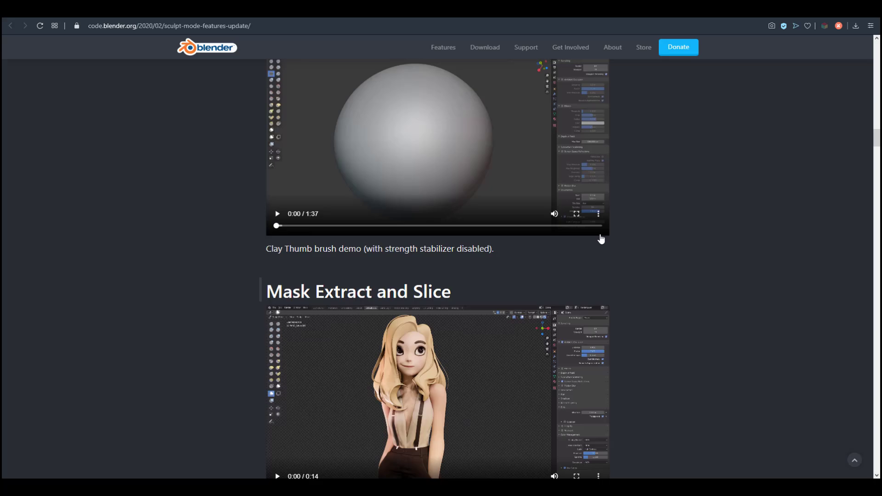
# Step: Scroll the sculpt post up to Merging the Branch and New Sculpt Tools
pyautogui.scroll(-3)
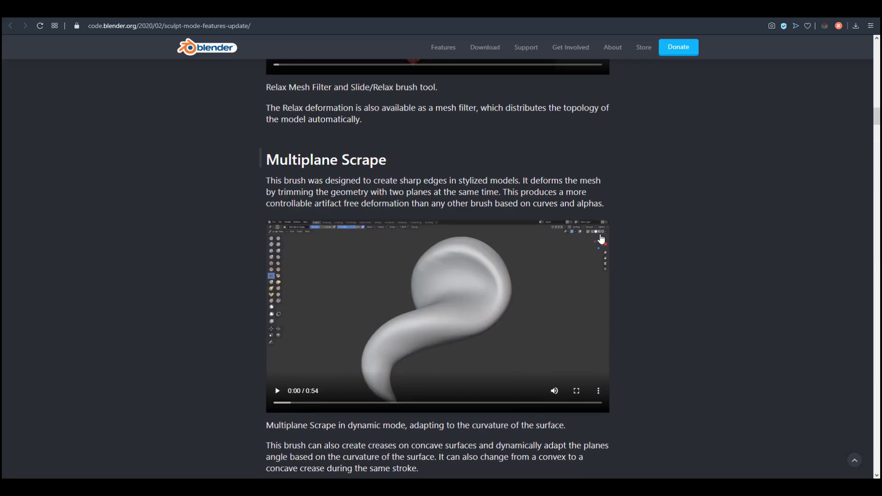
pyautogui.scroll(-3)
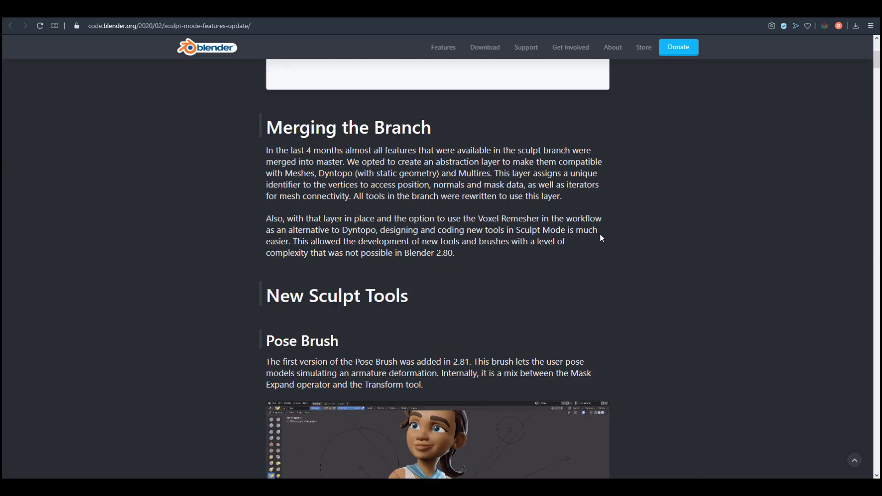
pyautogui.scroll(3)
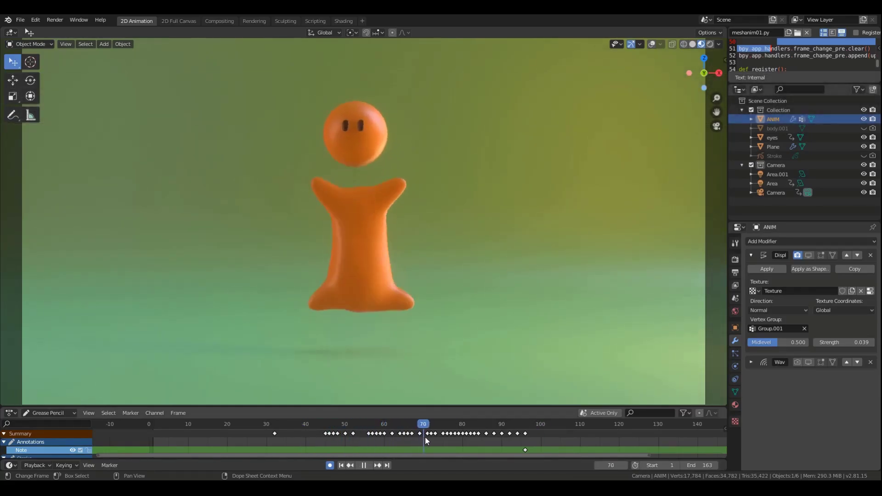
# Step: Start a new General file in Blender 2.90 showing the default cube, camera and light
pyautogui.click(497, 424)
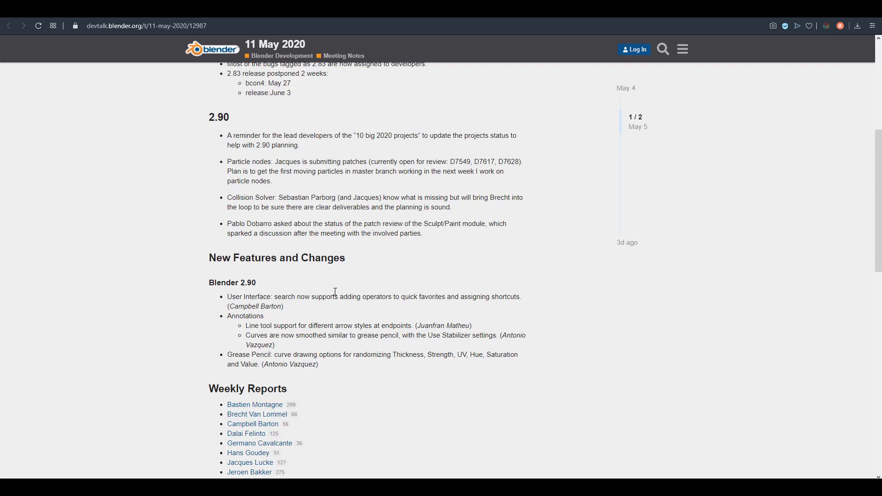
pyautogui.moveTo(512, 185)
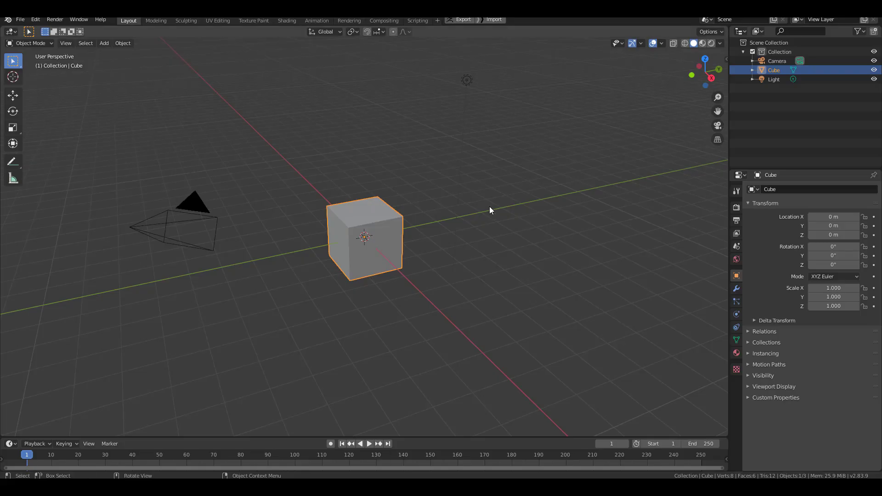
pyautogui.moveTo(490, 211); pyautogui.dragTo(411, 214)
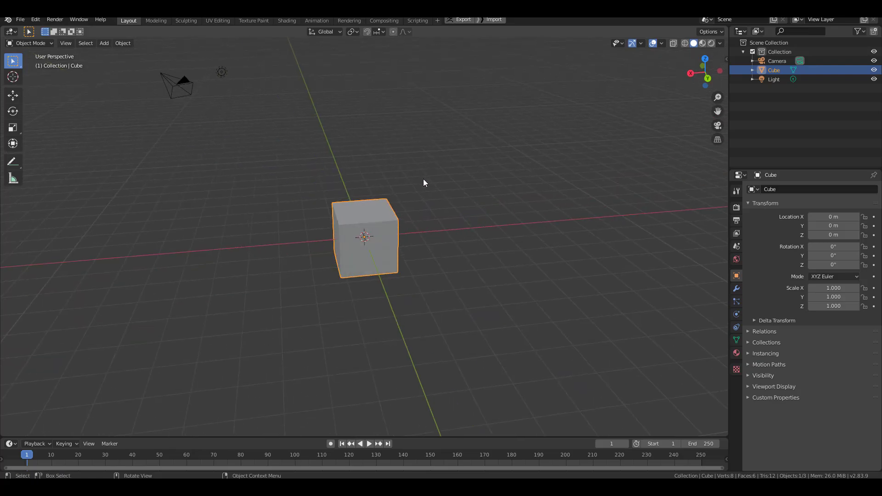
pyautogui.press('f3')
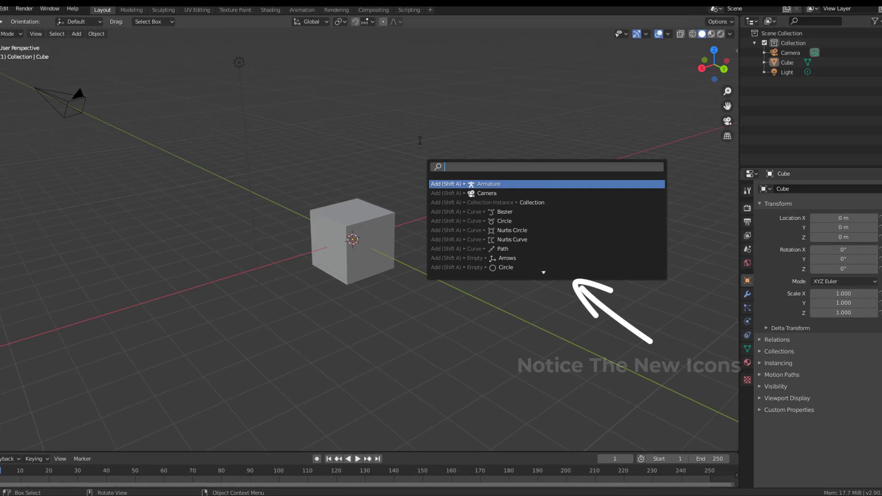
# Step: Search 'cub' and bring up the options for the Add > Mesh > Cube result to favorite it
pyautogui.write('CUB')
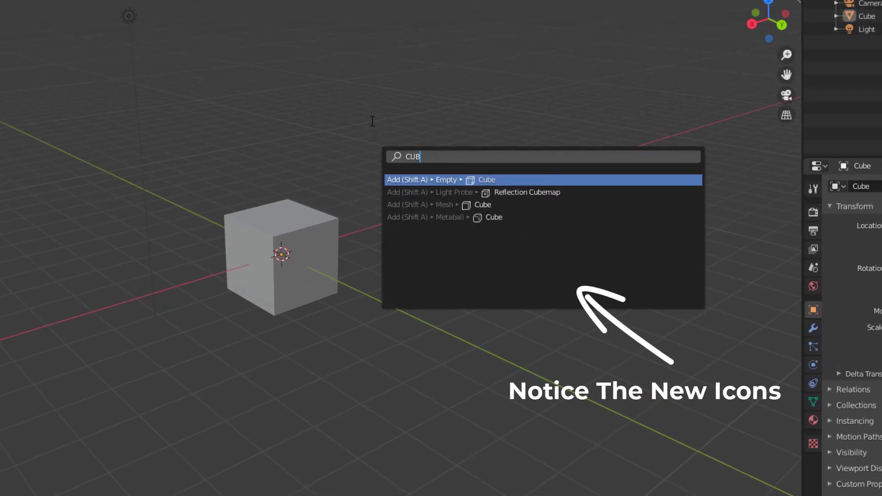
pyautogui.rightClick(483, 204)
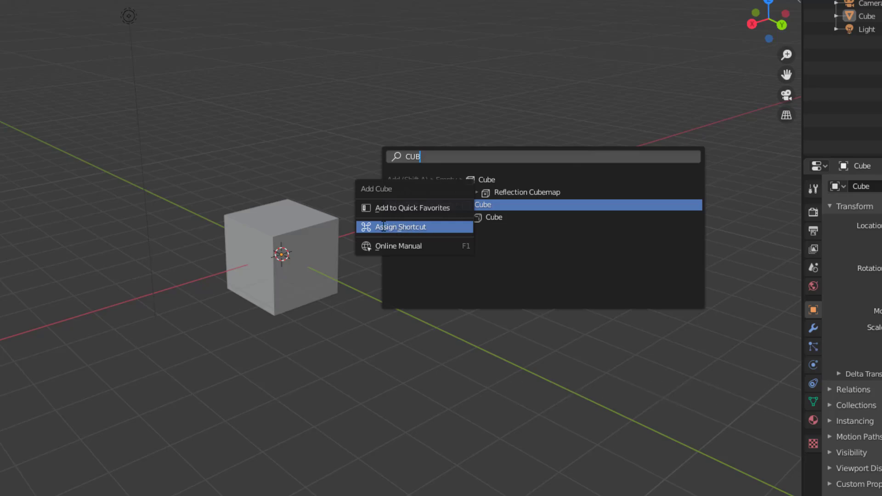
pyautogui.moveTo(399, 208)
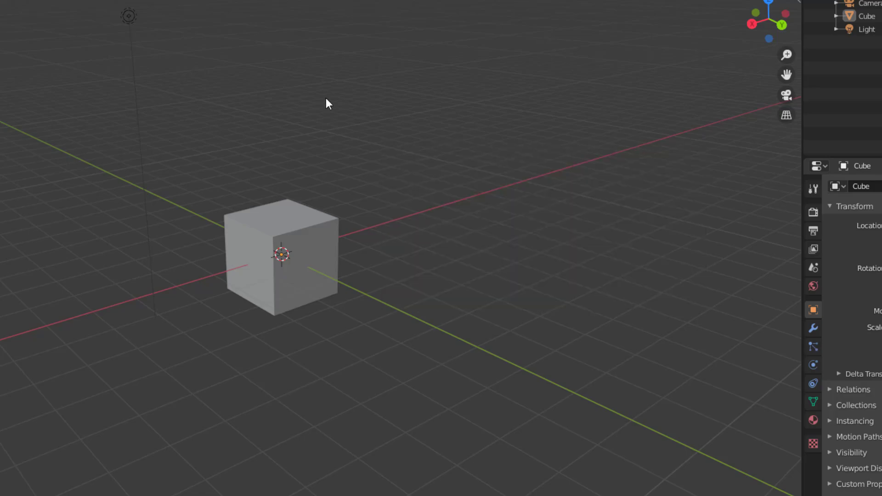
pyautogui.moveTo(348, 98)
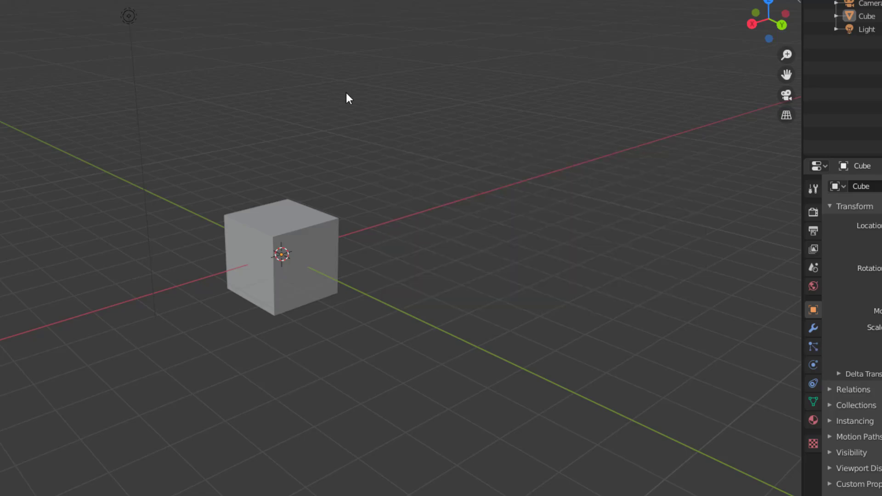
pyautogui.moveTo(360, 105)
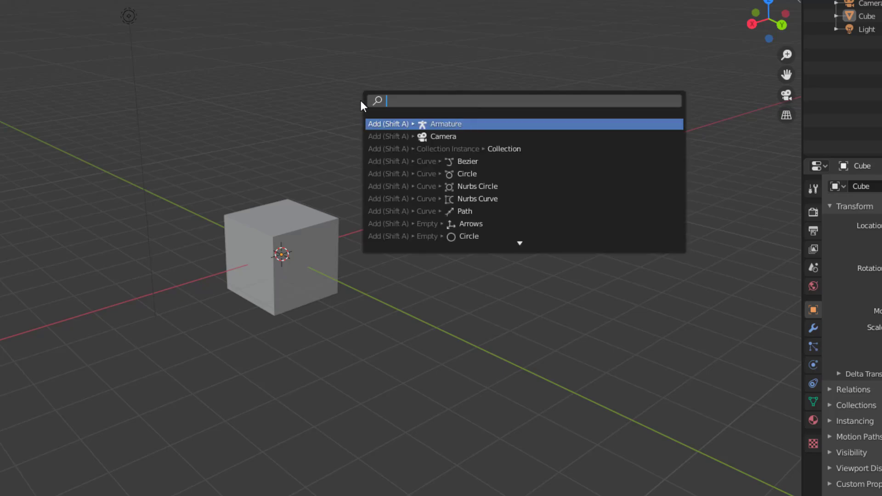
# Step: Find the Monkey mesh via search, favorite it, then check 'q' lists Cube and Monkey and view Cube's options
pyautogui.write('q')
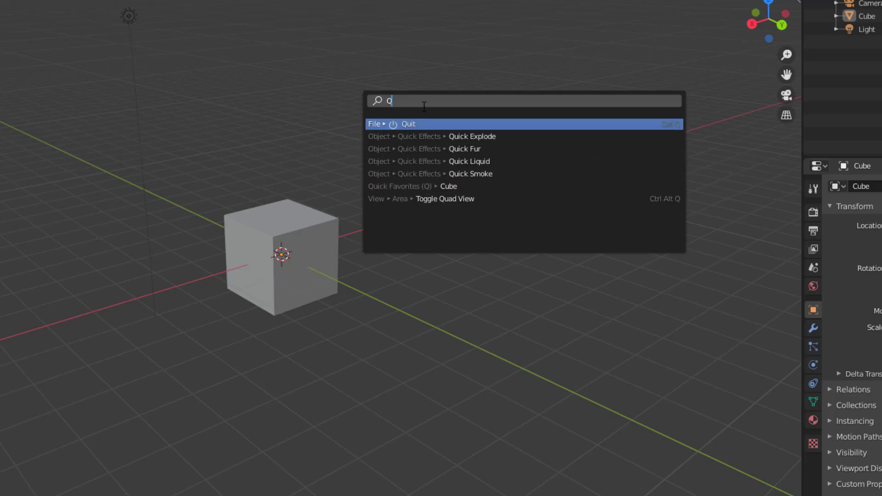
pyautogui.write('SUS')
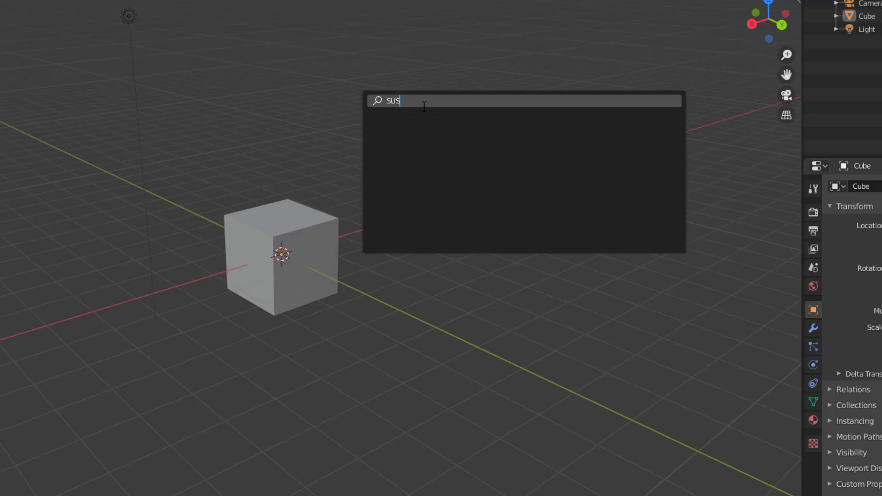
pyautogui.write('MON')
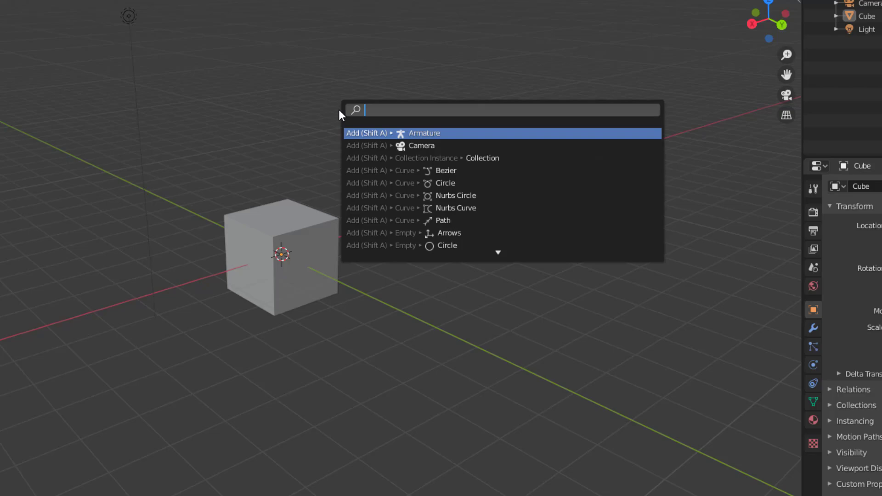
pyautogui.write('q')
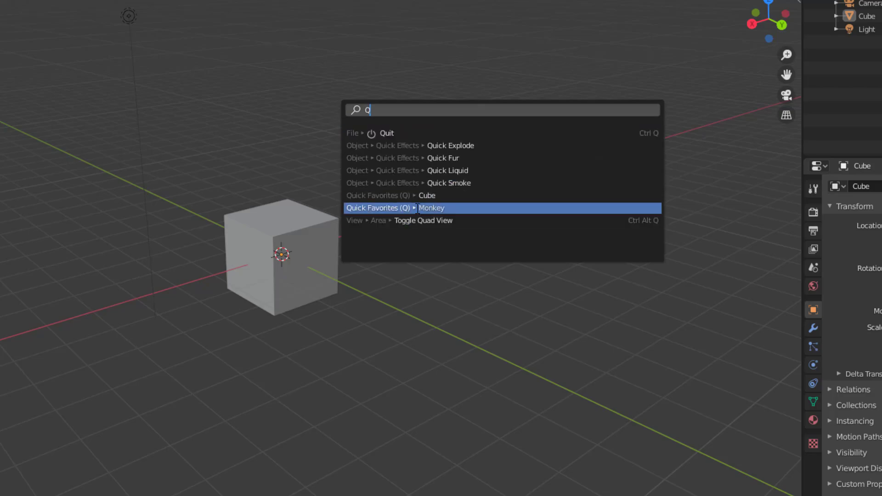
pyautogui.moveTo(426, 195)
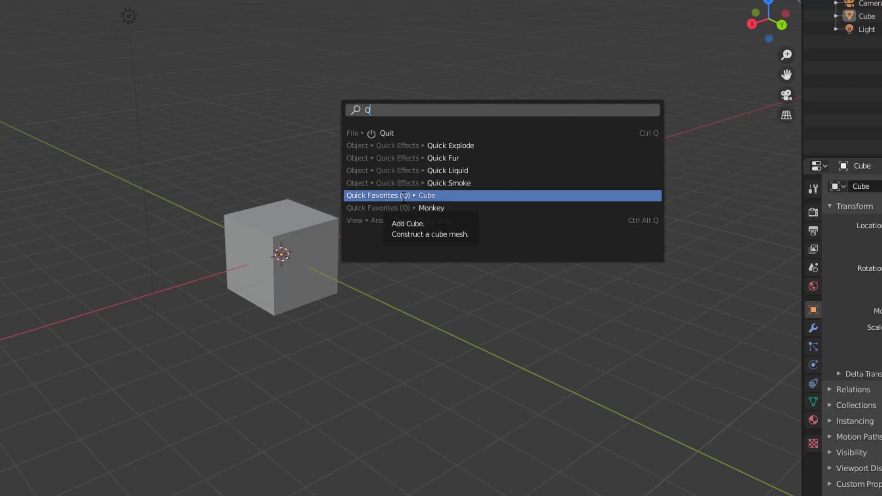
pyautogui.rightClick(426, 195)
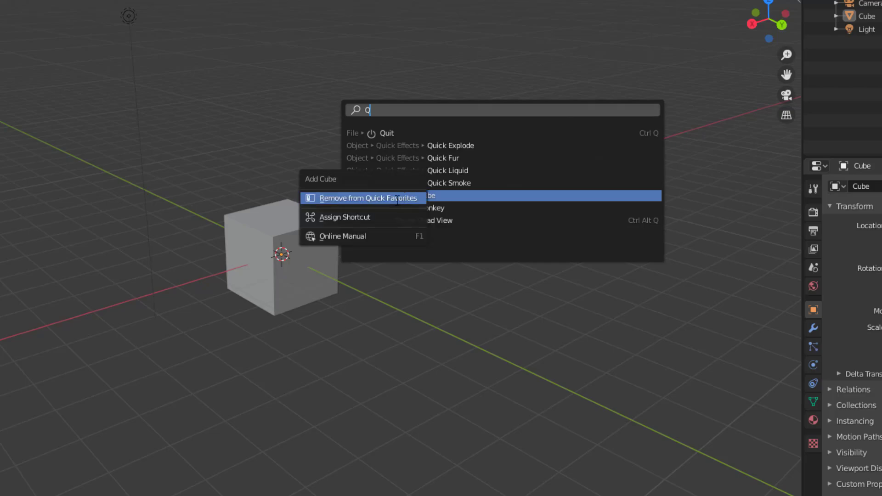
pyautogui.moveTo(345, 217)
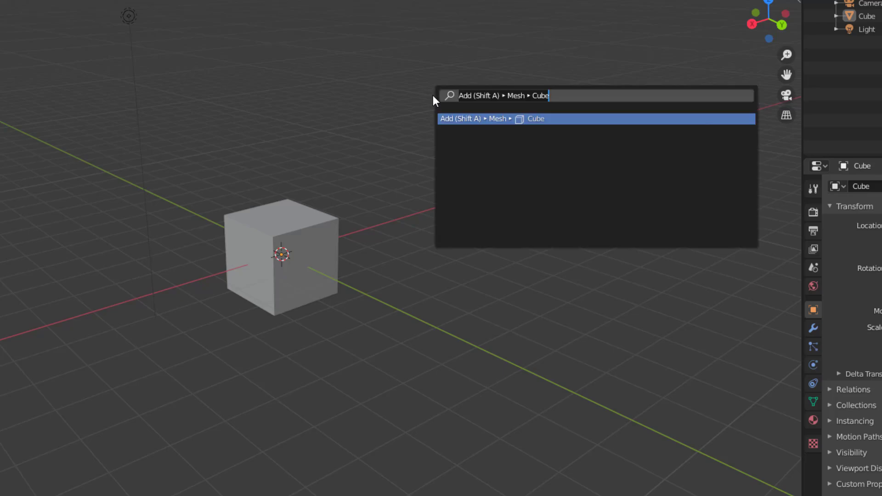
# Step: Filter search by 'q' to confirm Cube and Monkey appear under Quick Favorites
pyautogui.write('q')
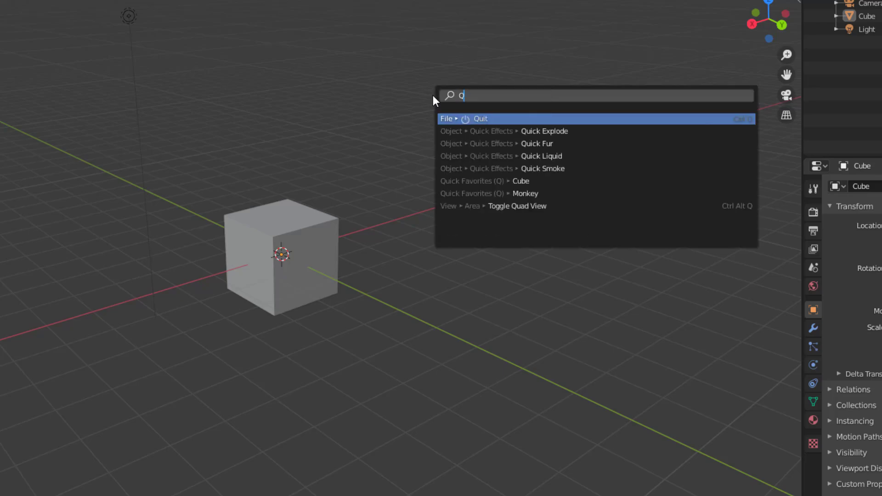
pyautogui.moveTo(525, 193)
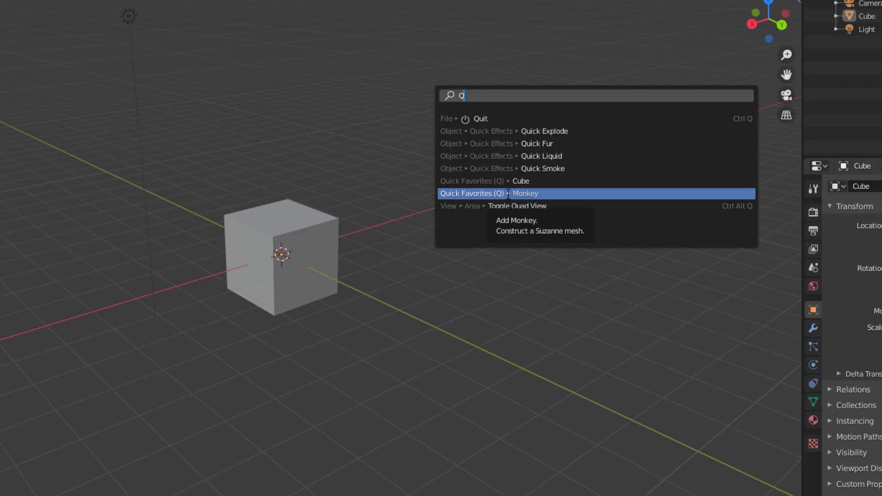
pyautogui.moveTo(522, 193)
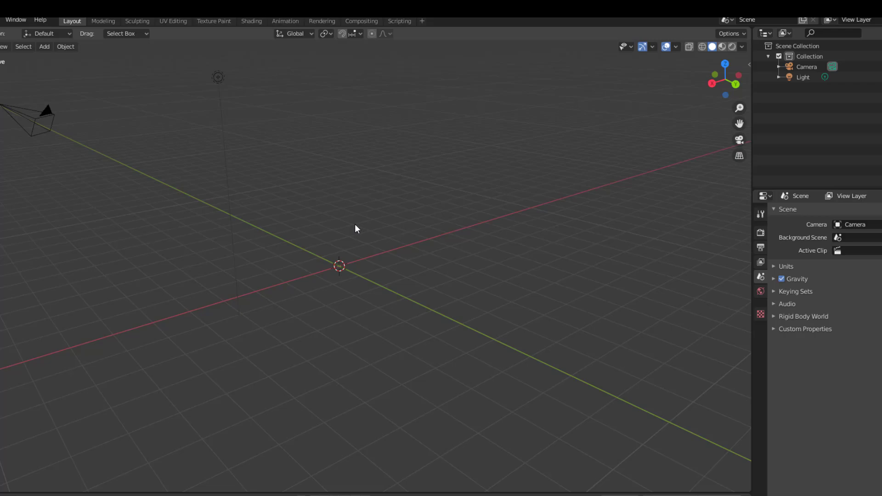
# Step: Add a Suzanne monkey head at the origin from its Quick Favorites entry
pyautogui.click(44, 46)
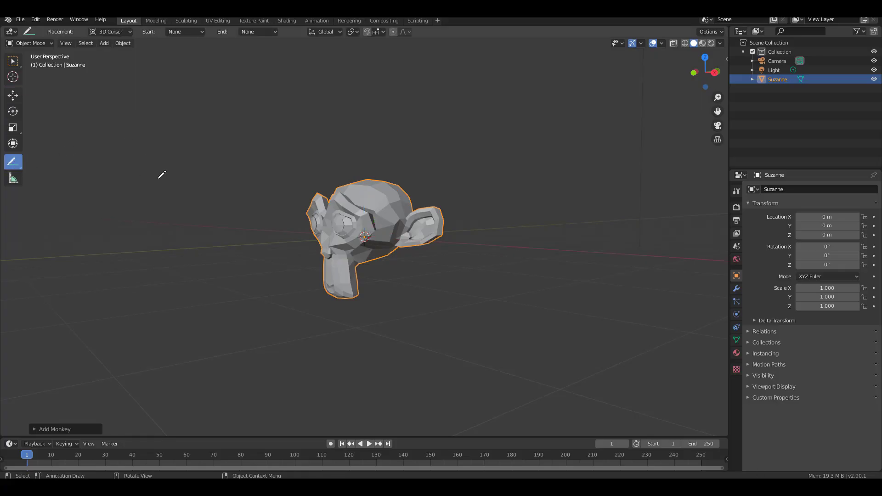
# Step: Draw annotation lines, set the line End to Arrow, and draw another ending in an arrowhead
pyautogui.moveTo(128, 85); pyautogui.dragTo(325, 158)
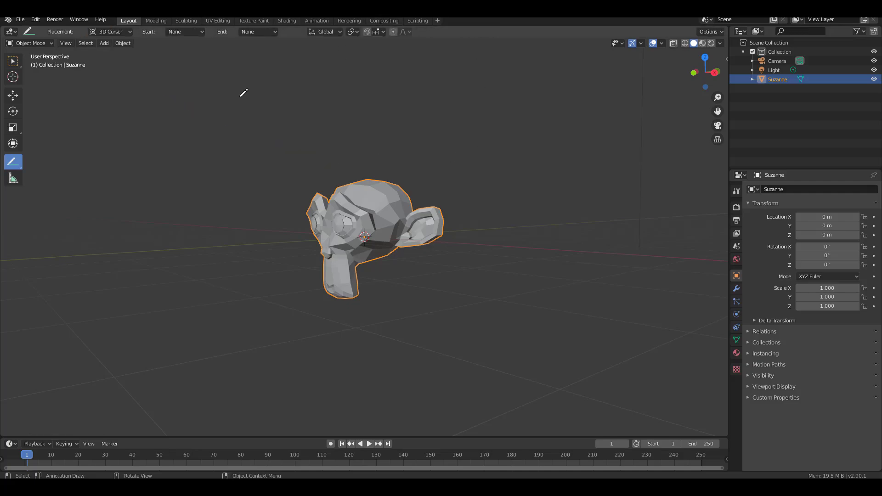
pyautogui.moveTo(18, 169)
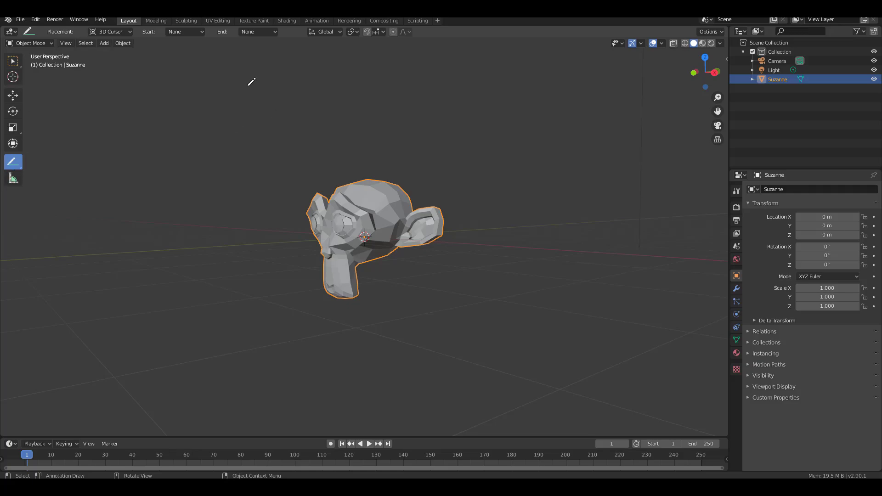
pyautogui.click(257, 31)
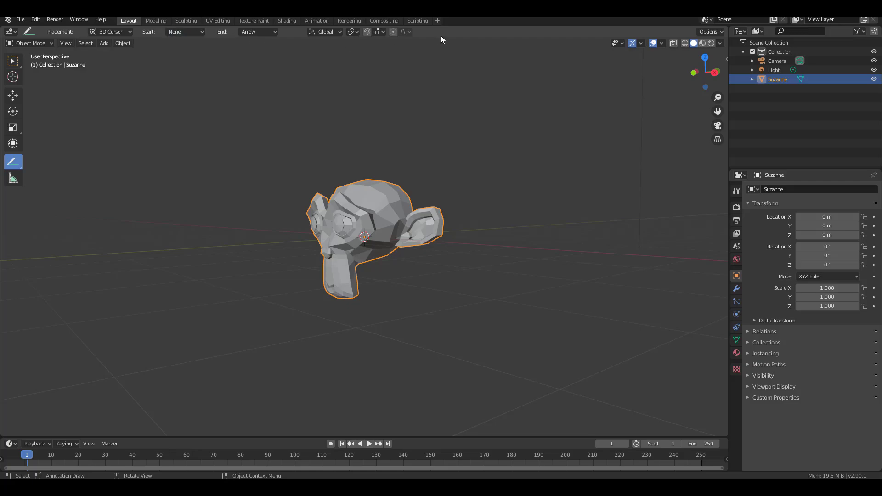
pyautogui.moveTo(209, 101); pyautogui.dragTo(309, 173)
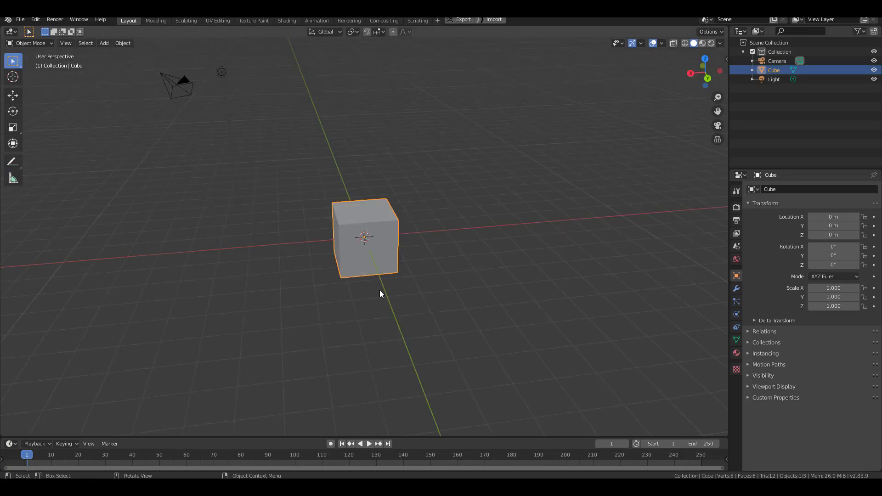
# Step: Switch to the browser showing the 11 May 2020 DevTalk notes at Blender 2.90 New Features
pyautogui.click(13, 162)
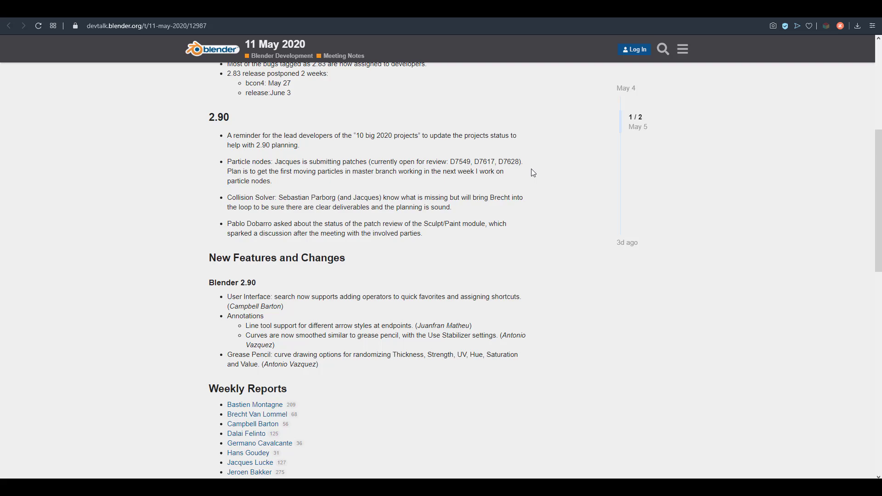
pyautogui.moveTo(388, 243)
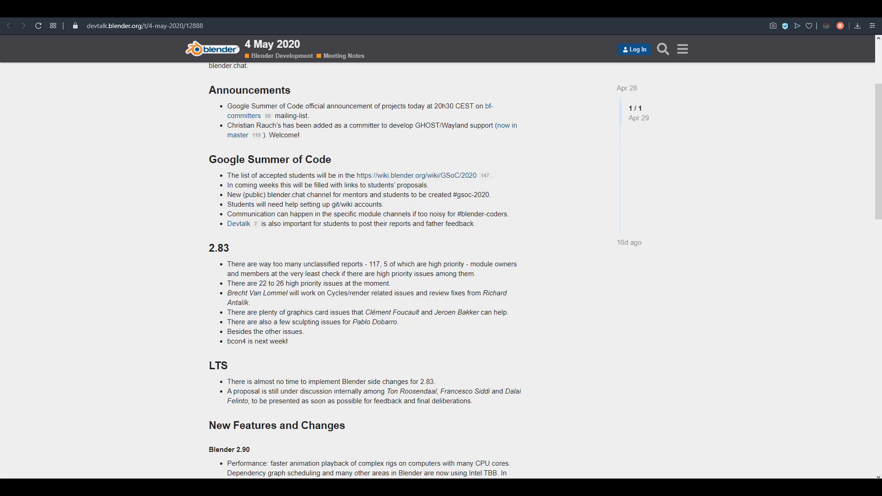
# Step: Open the D7549 simulation access modifier revision and scroll to the reviewer comments on naming
pyautogui.click(281, 56)
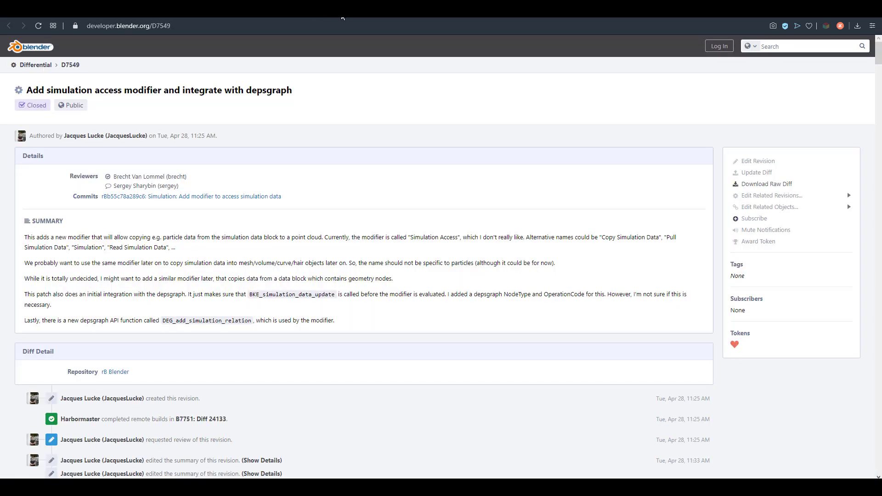
pyautogui.scroll(-3)
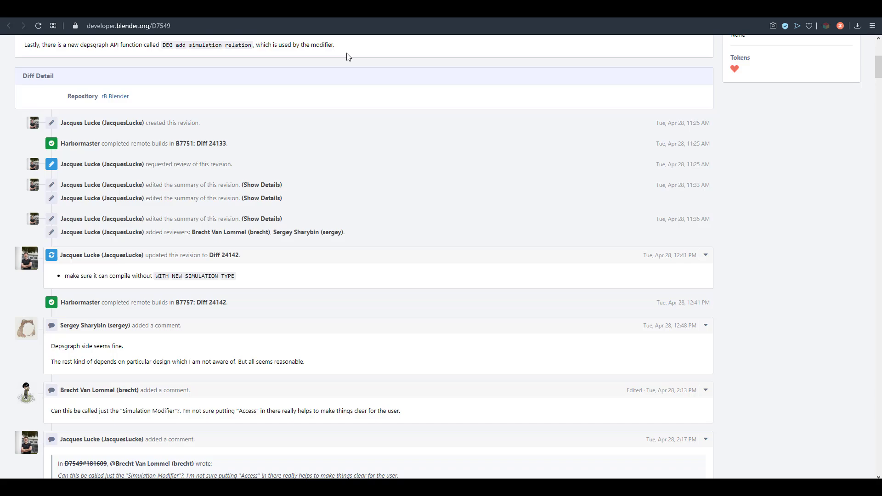